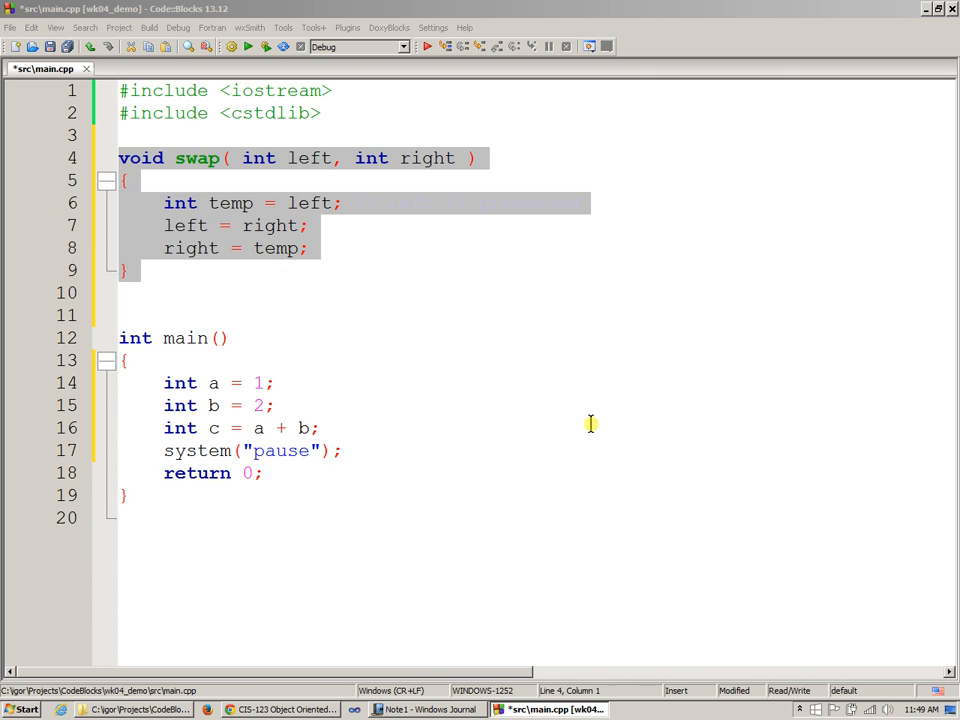
mouse_move(616, 385)
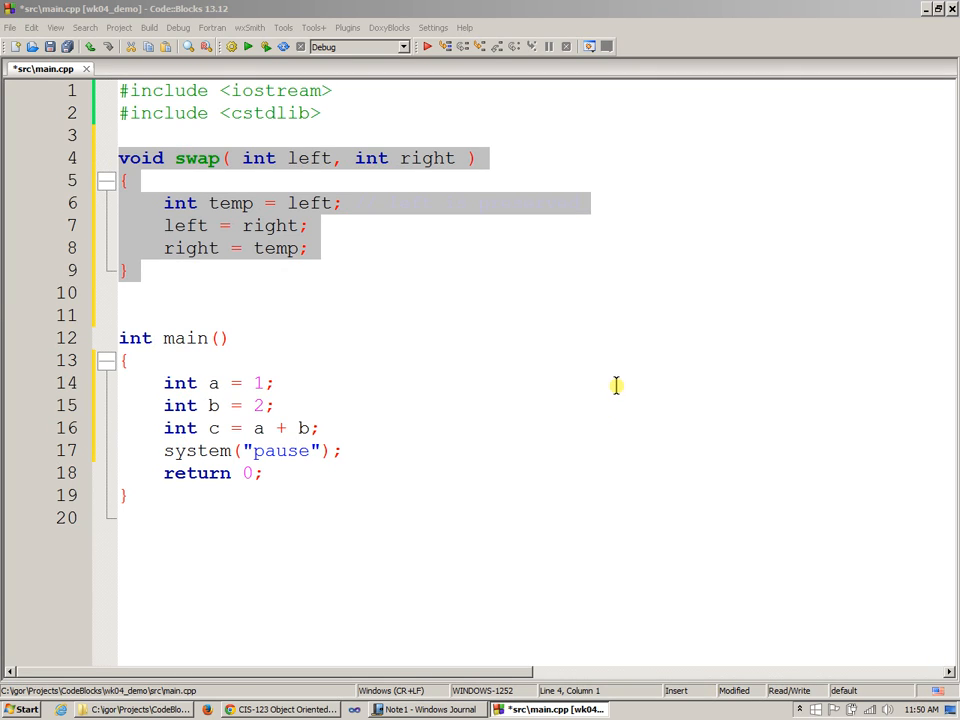
mouse_move(489, 361)
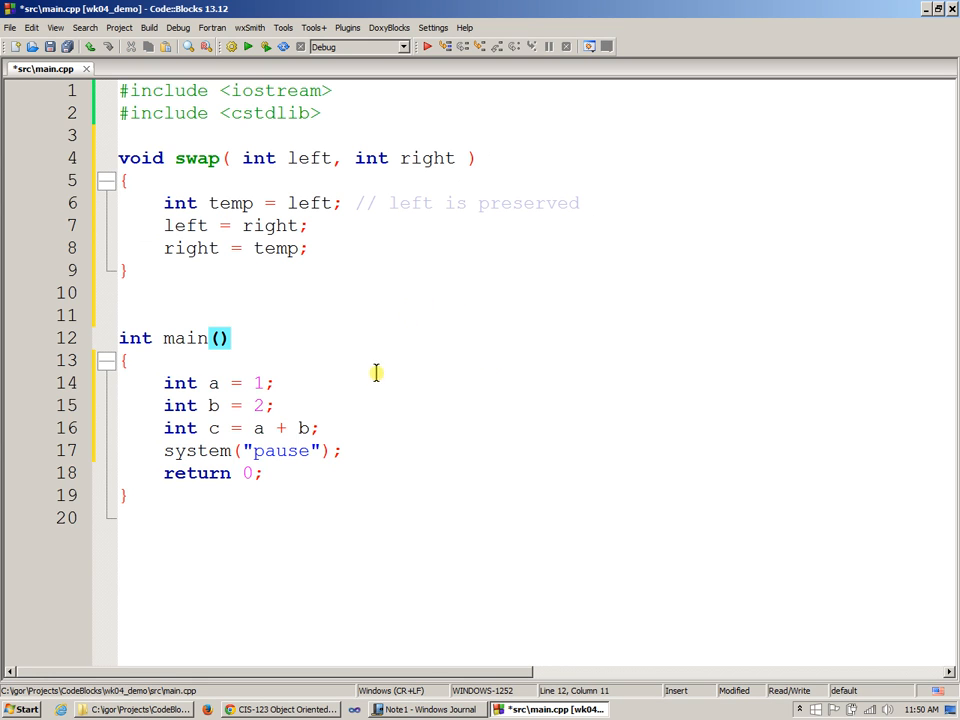
mouse_move(325, 458)
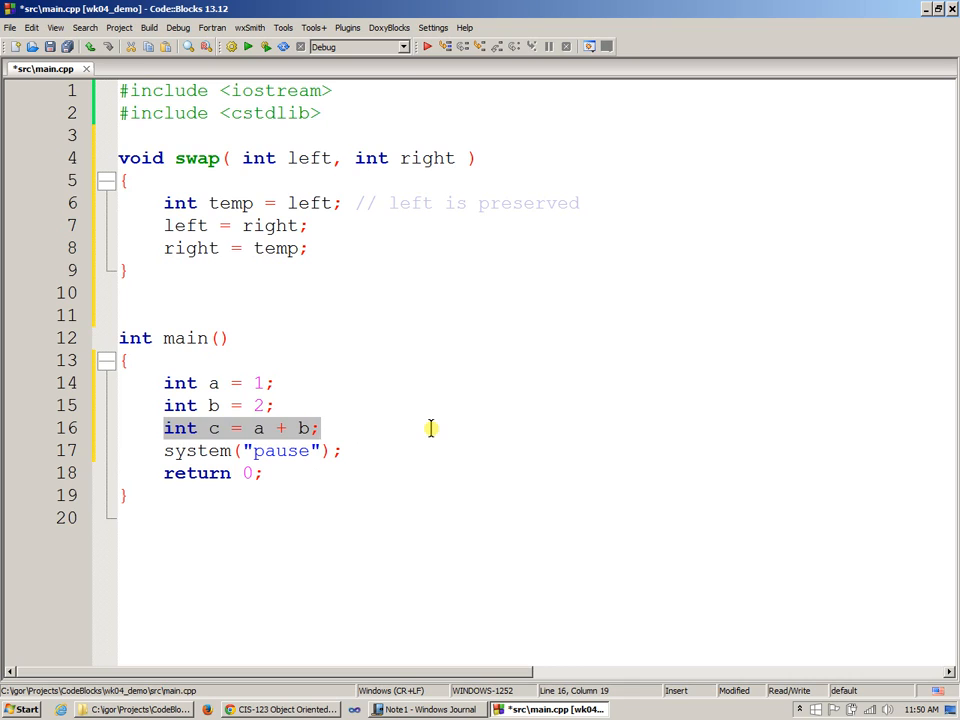
Delete the int c = a + b; line in main and put swap( a, b ); in its place
key("Delete")
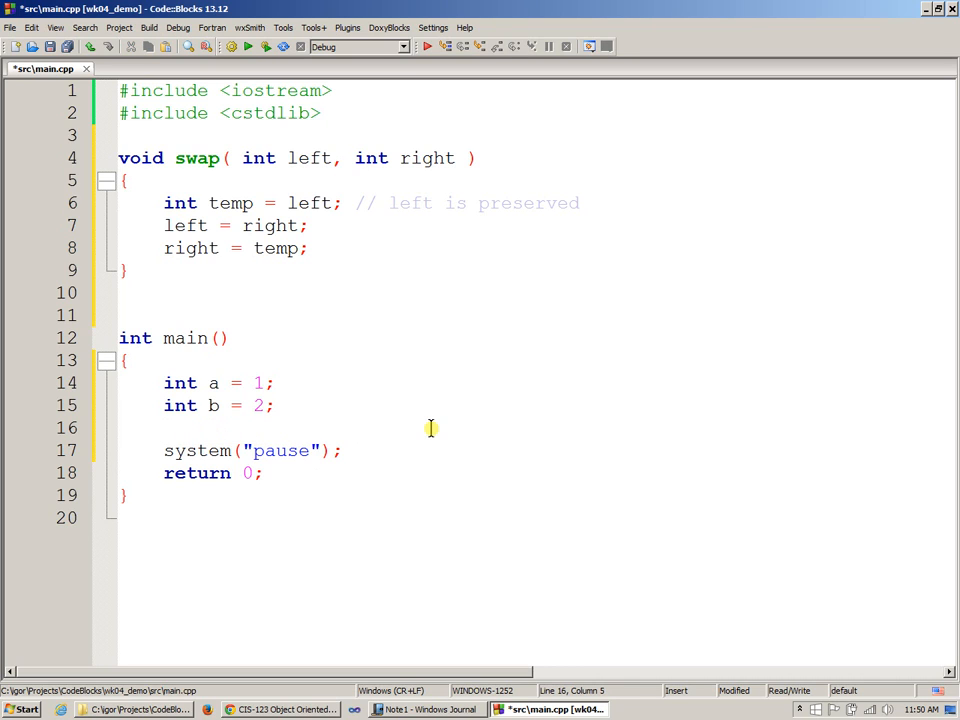
type("swap (")
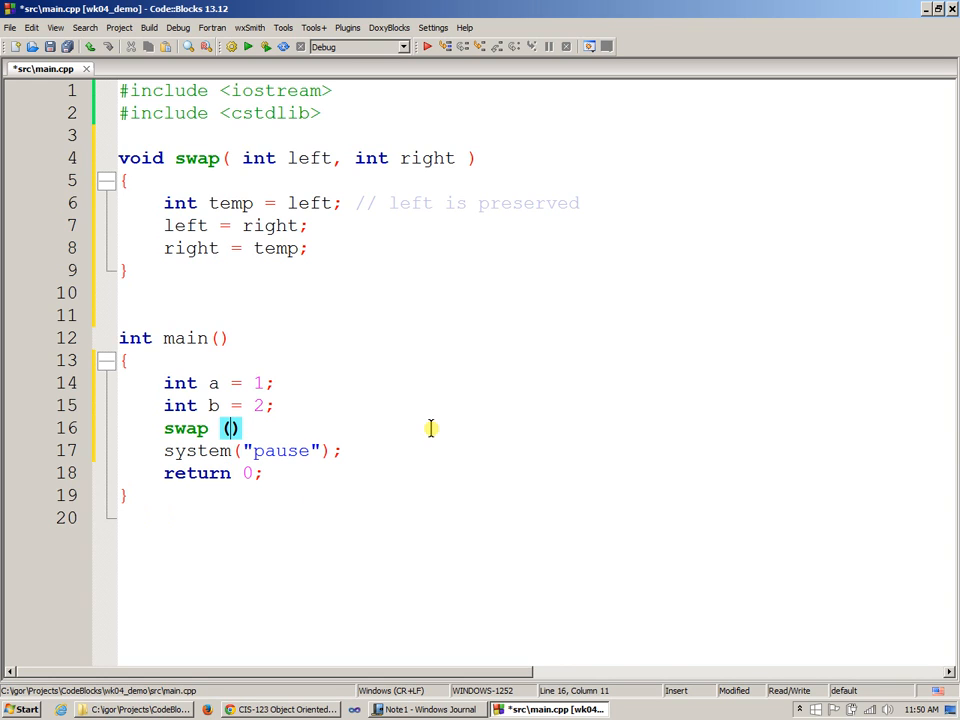
type("a, b")
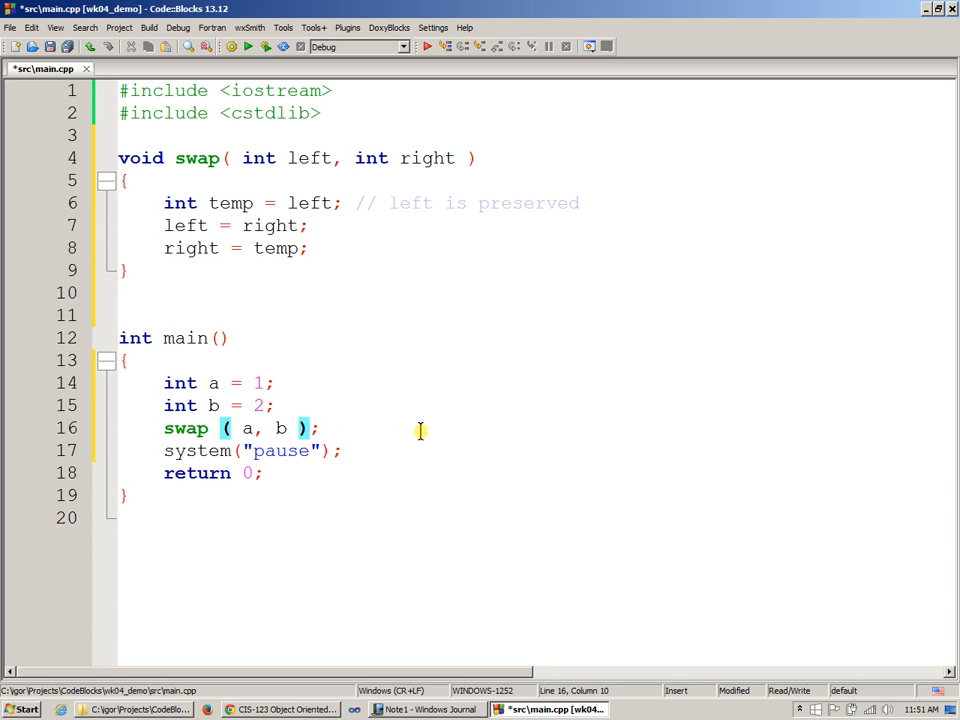
left_click(207, 383)
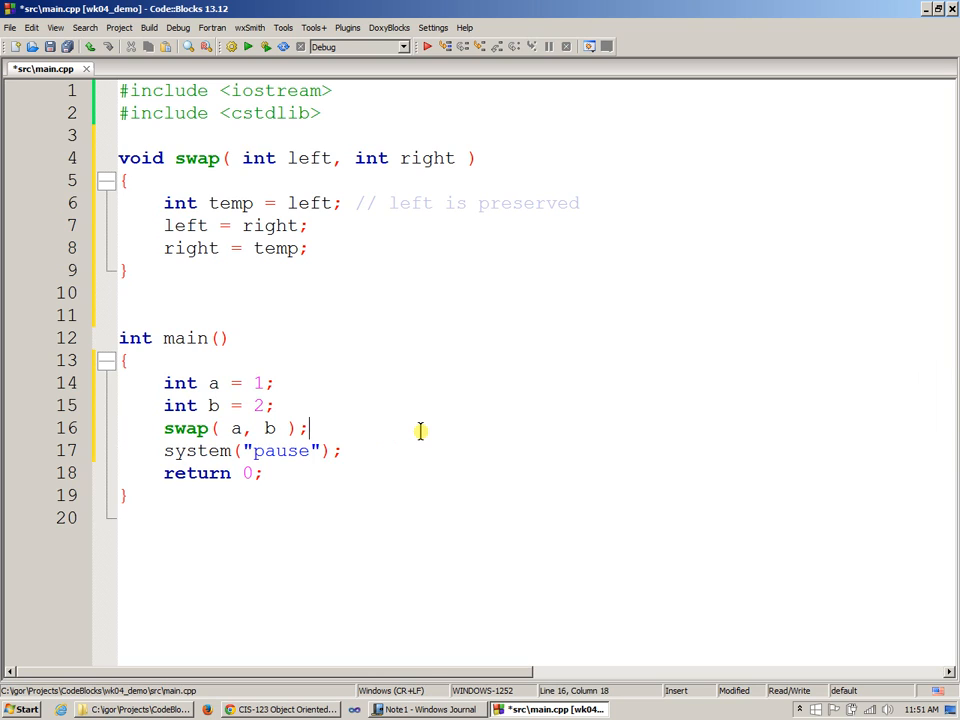
Add std::cout << "a=" << a << " b=" << b << "\n"; on a new line after swap
key("Return")
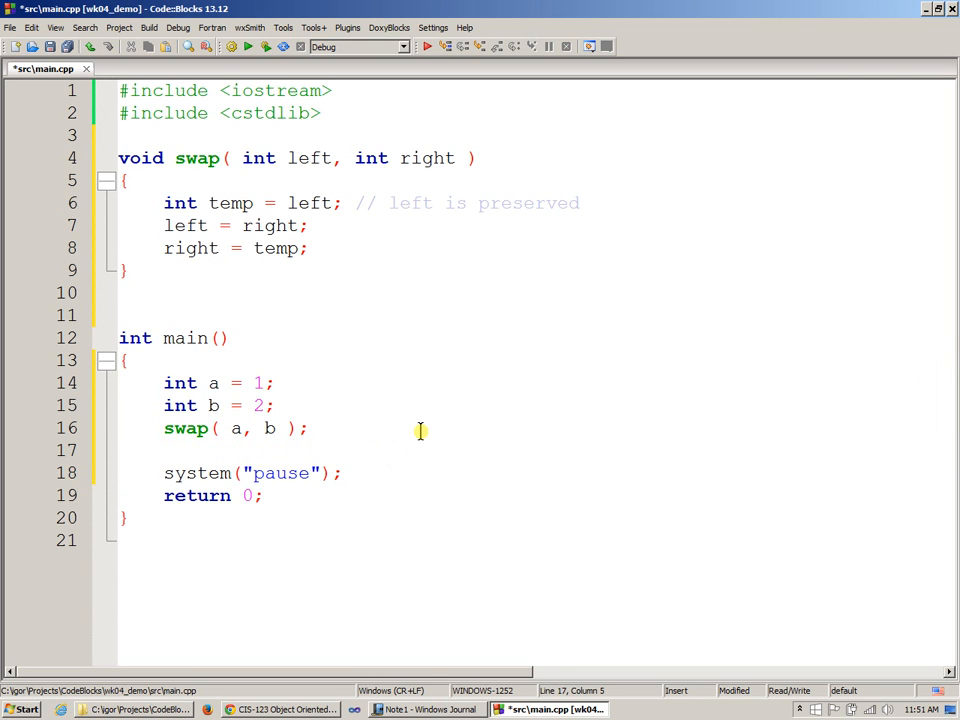
left_click(164, 450)
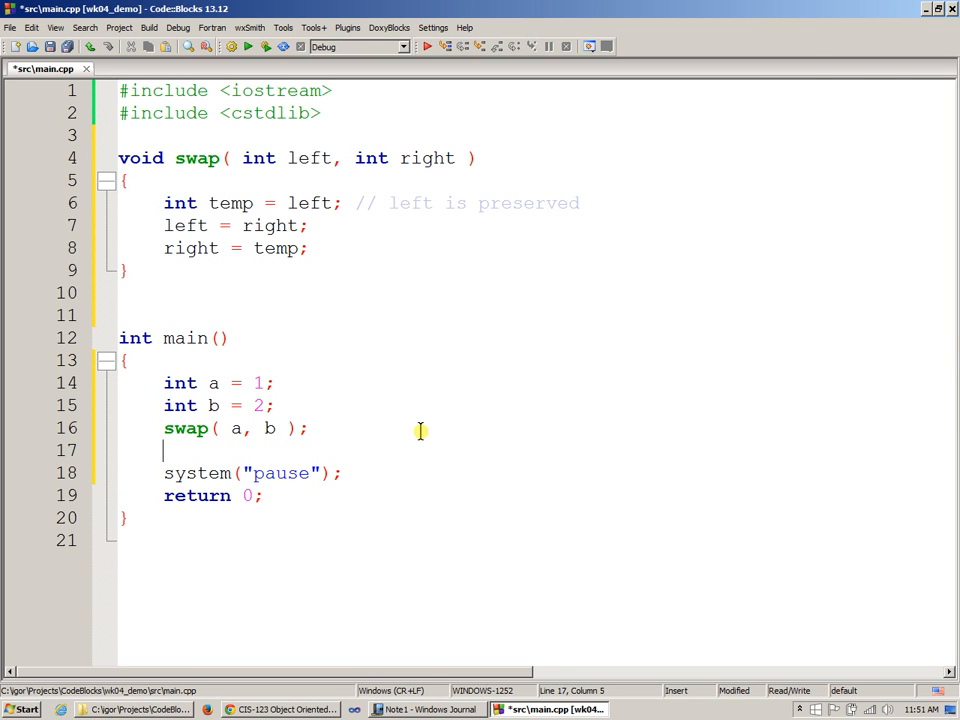
type("std")
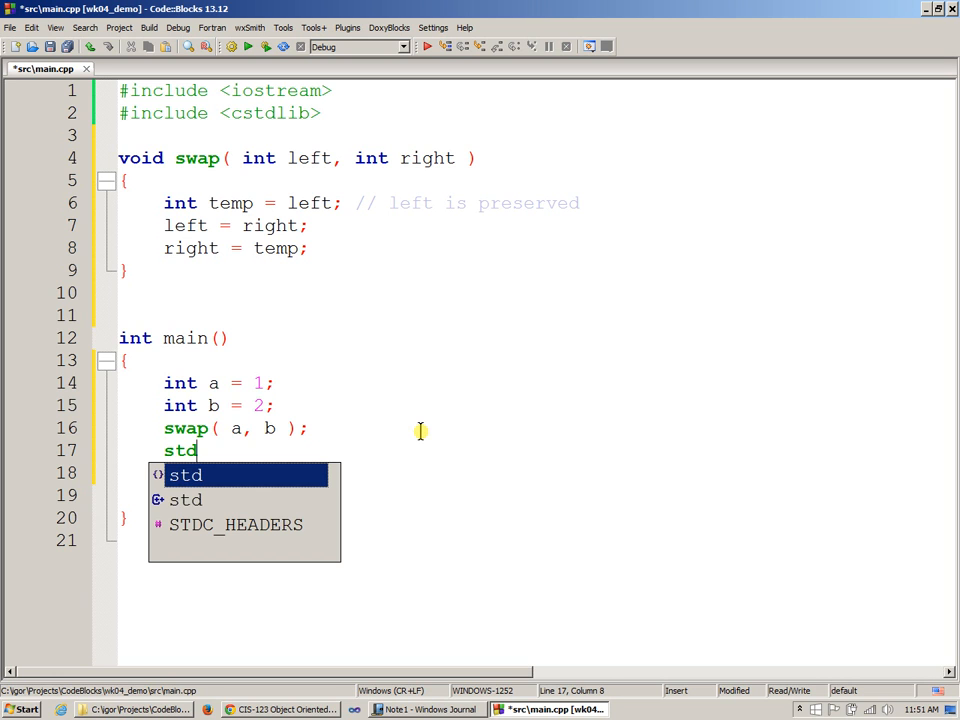
type("::cout <<")
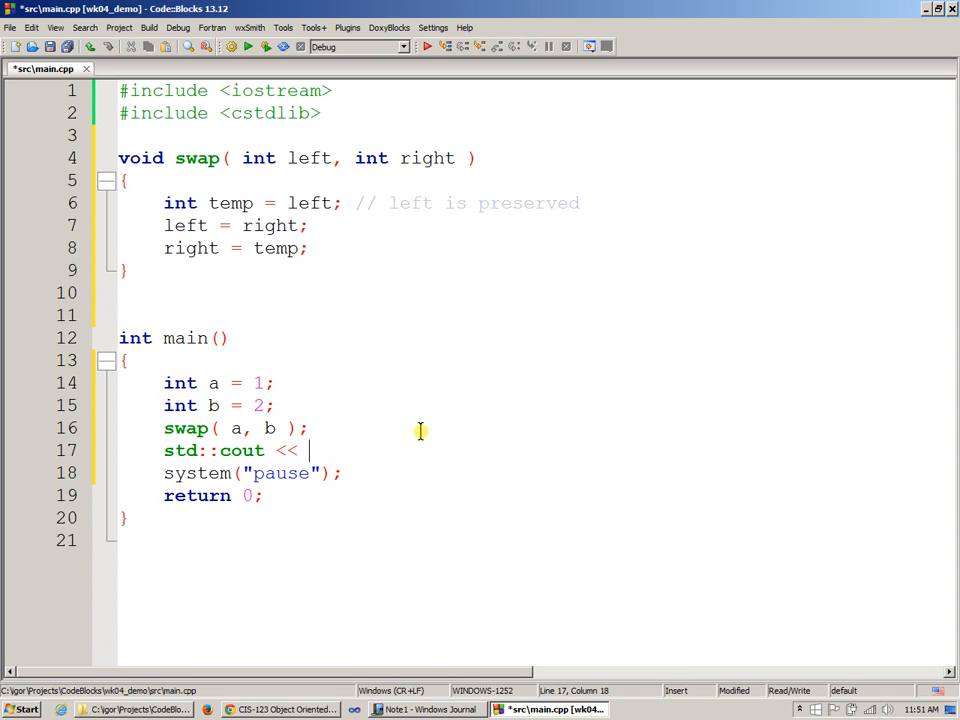
type("\"\"")
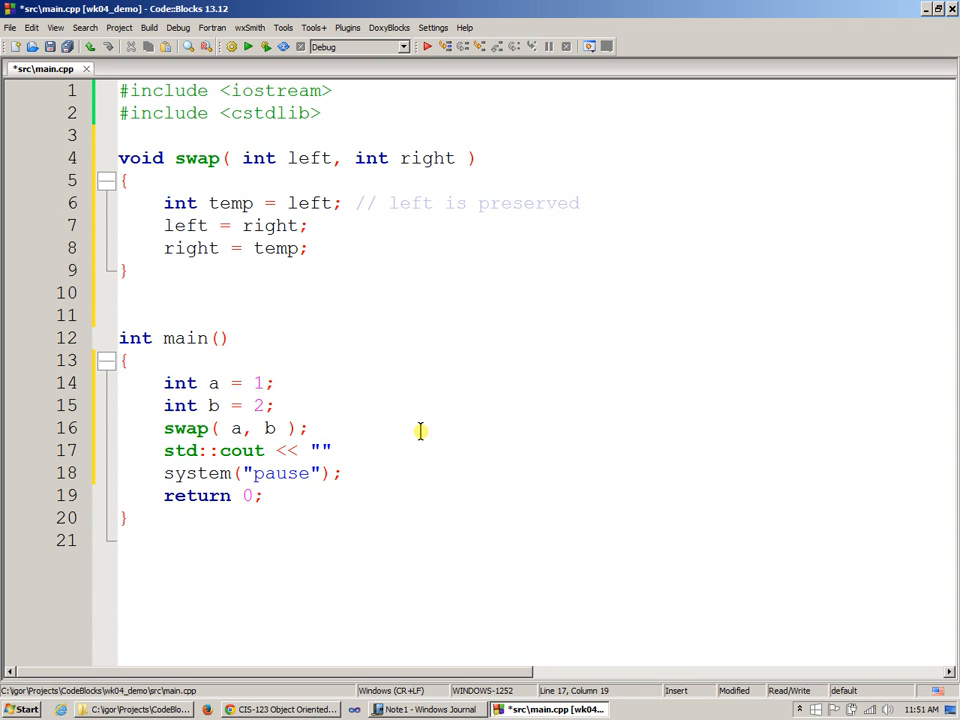
type("a=")
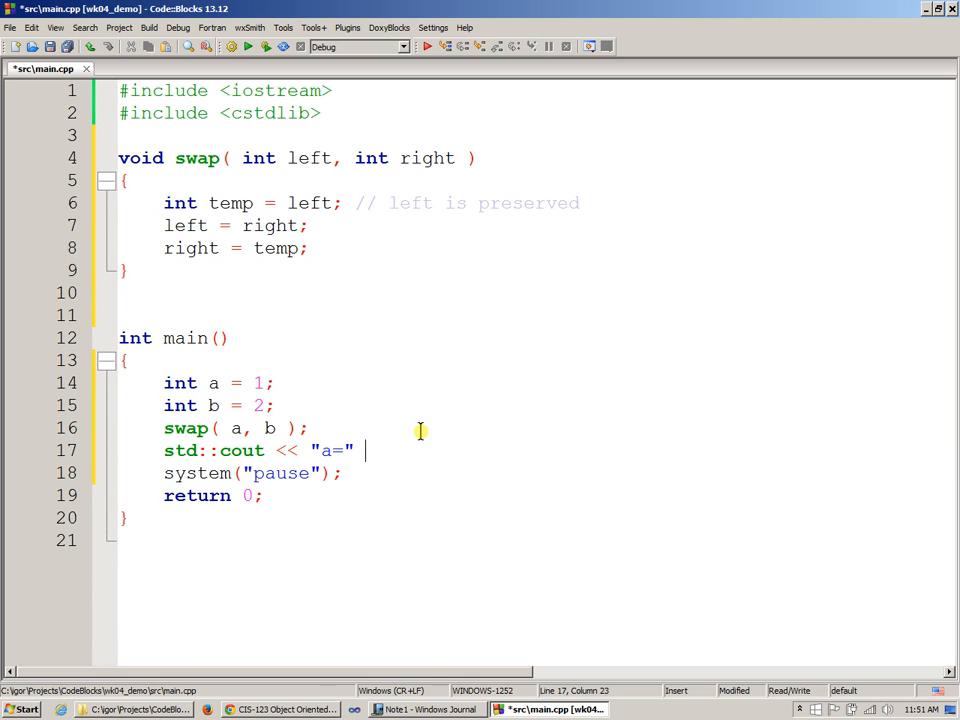
type("<< a")
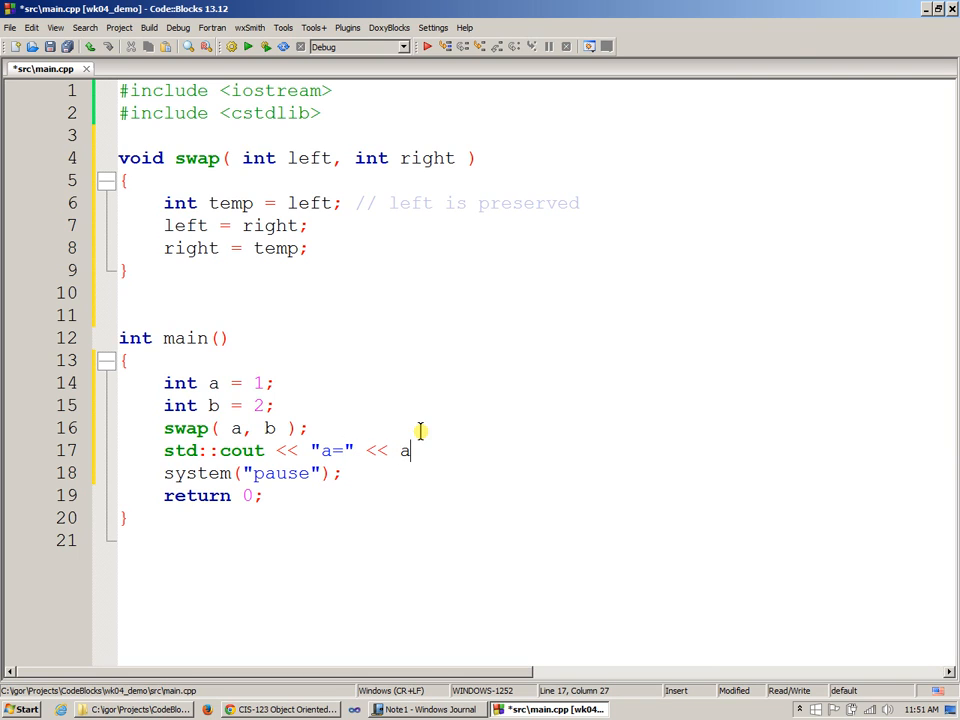
type("<<")
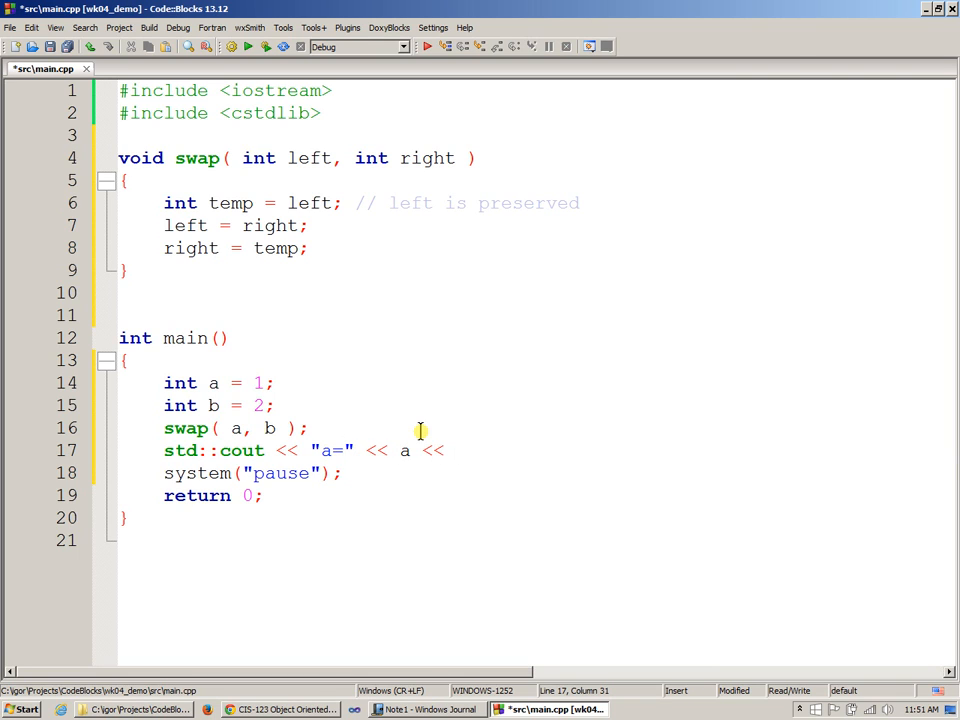
type("\" b=\"")
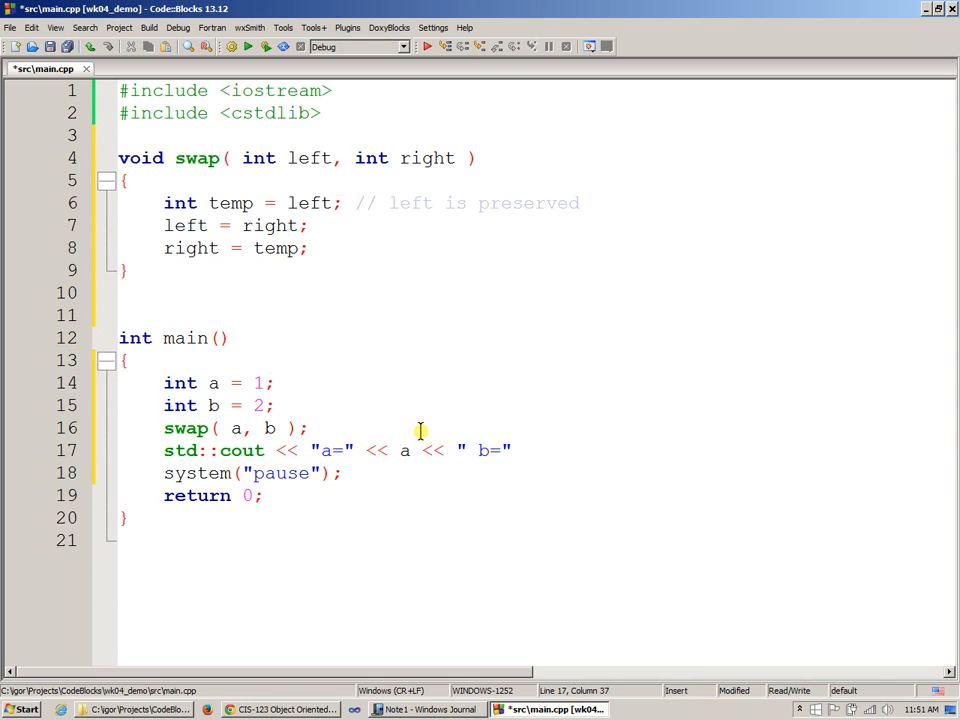
type("<<")
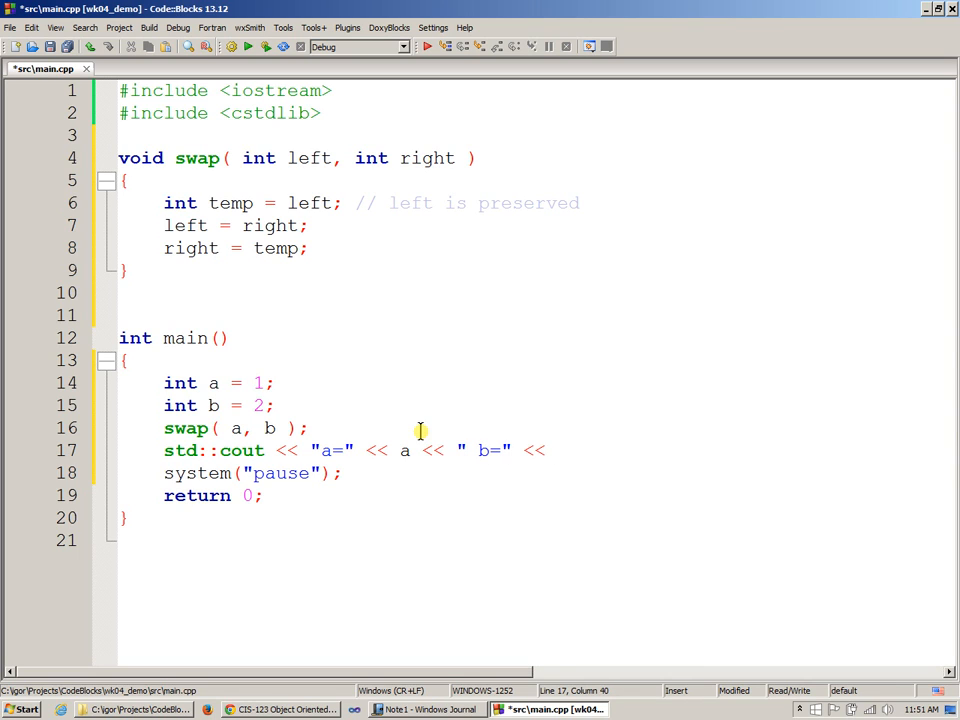
type("b << \"\\n")
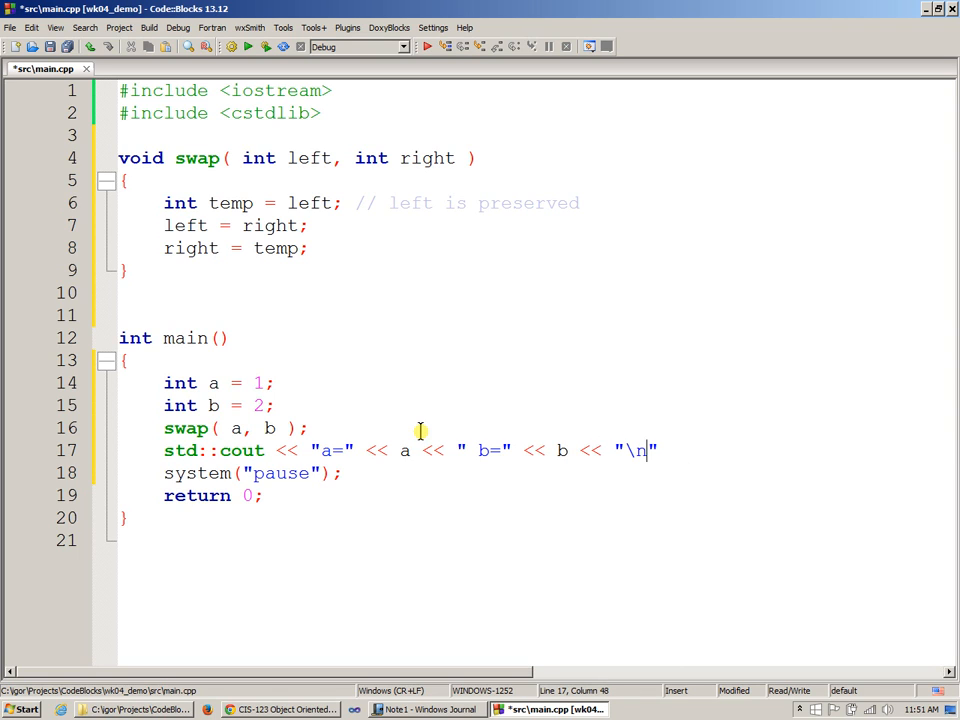
type(";")
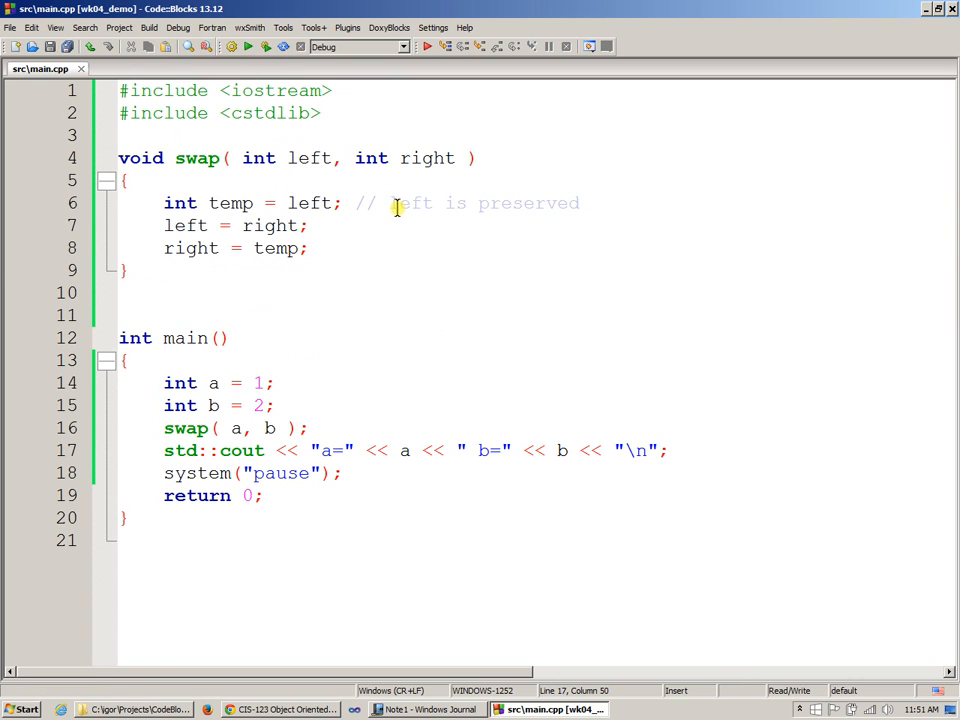
mouse_move(386, 270)
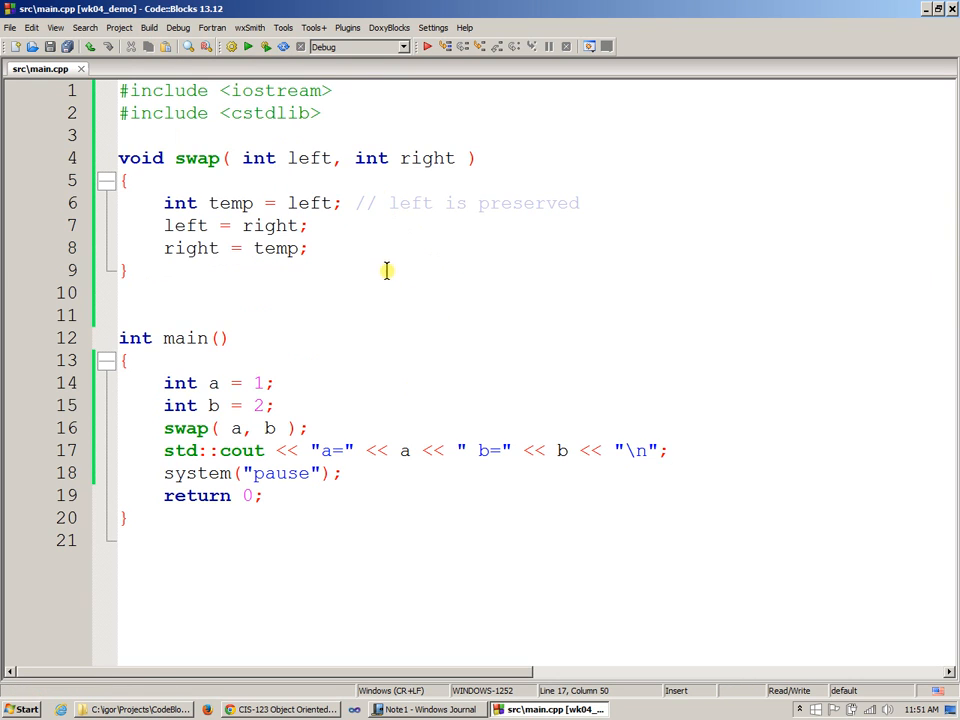
Remove the blank line between swap and main, then run Build > Build
left_click(128, 270)
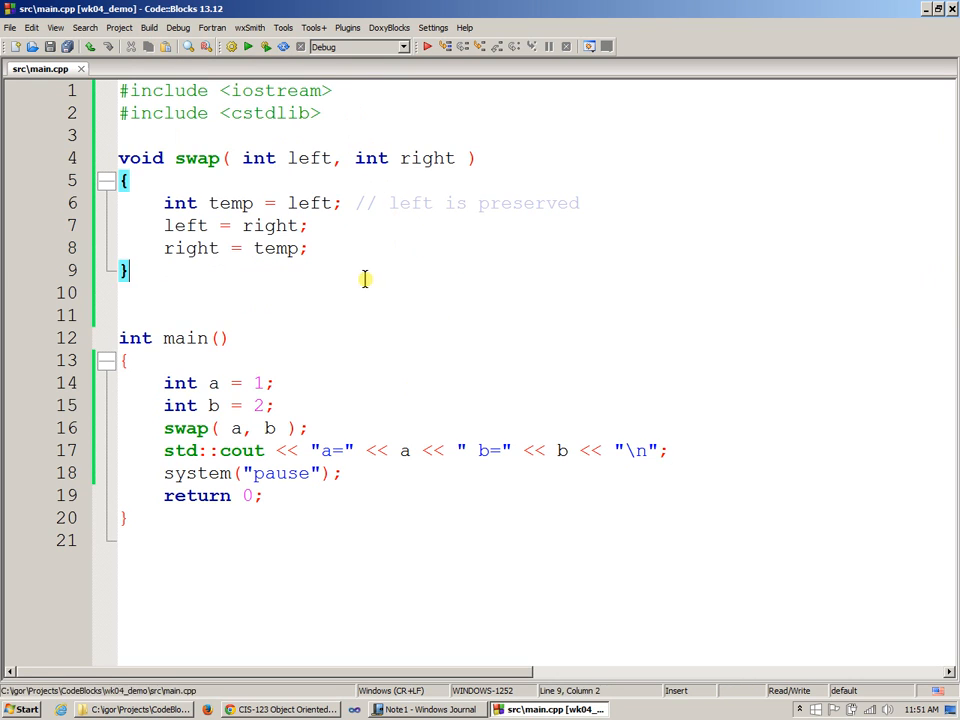
left_click(372, 292)
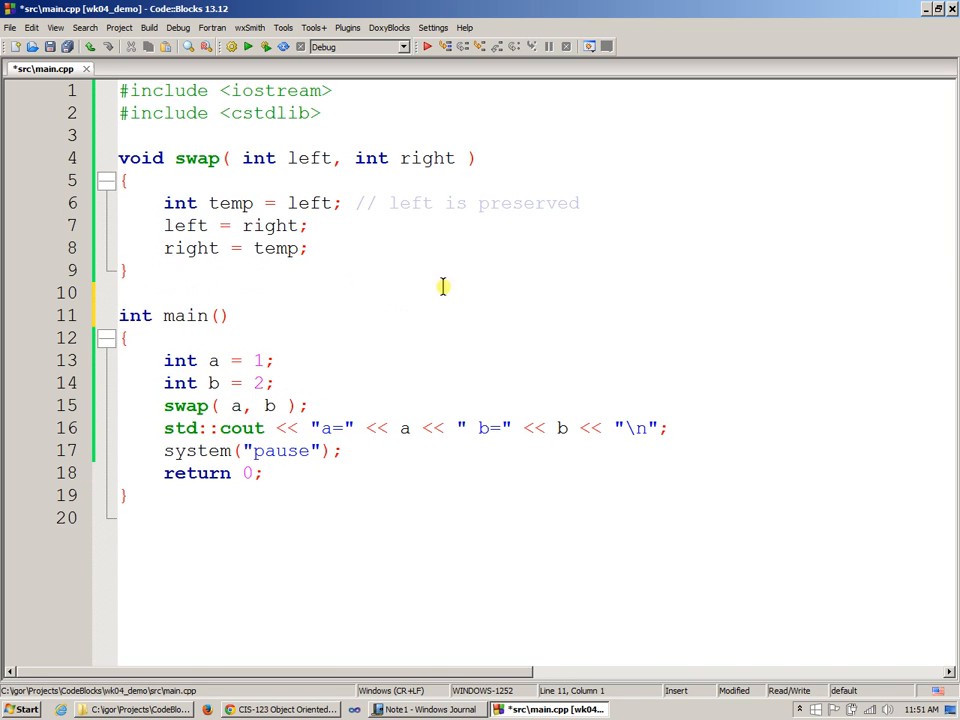
left_click(149, 27)
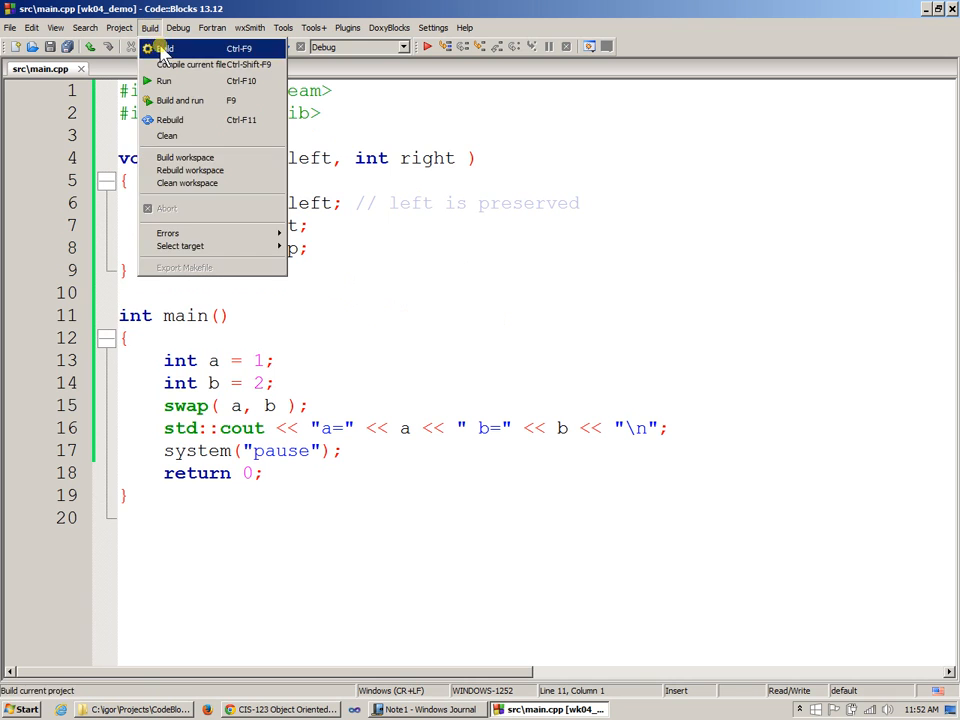
left_click(180, 100)
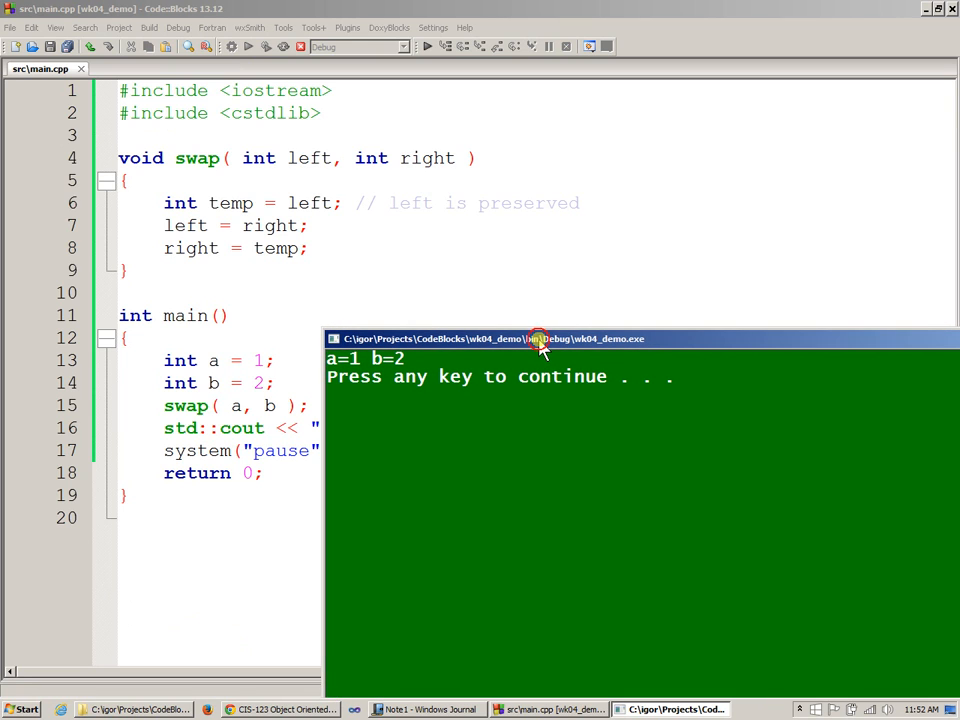
mouse_move(573, 413)
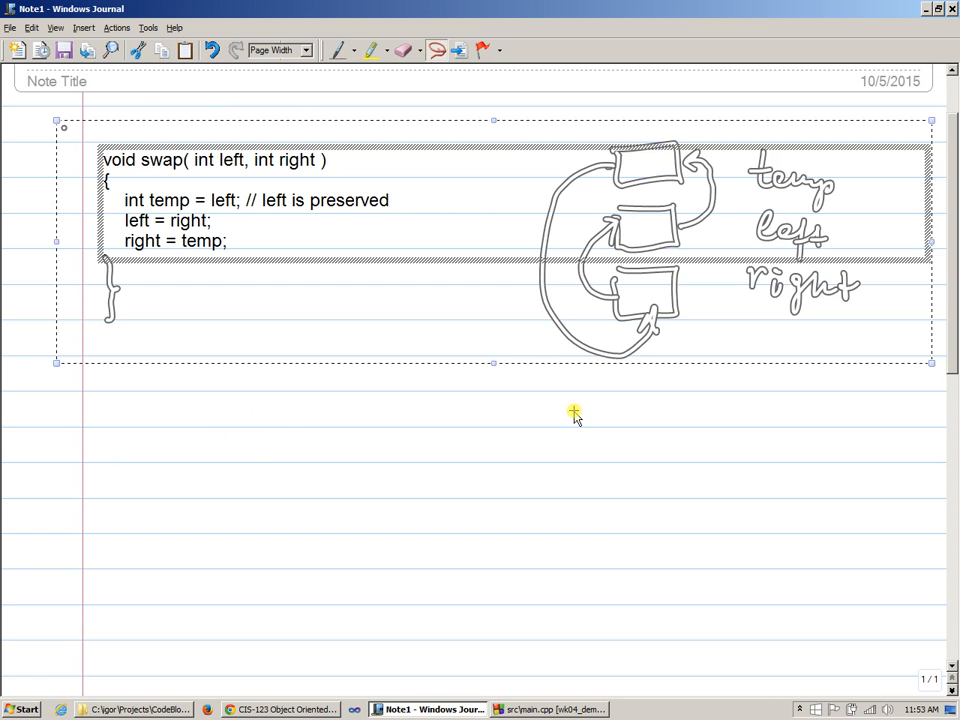
Delete the old swap code and temp/left/right sketch from the Journal page
key("Delete")
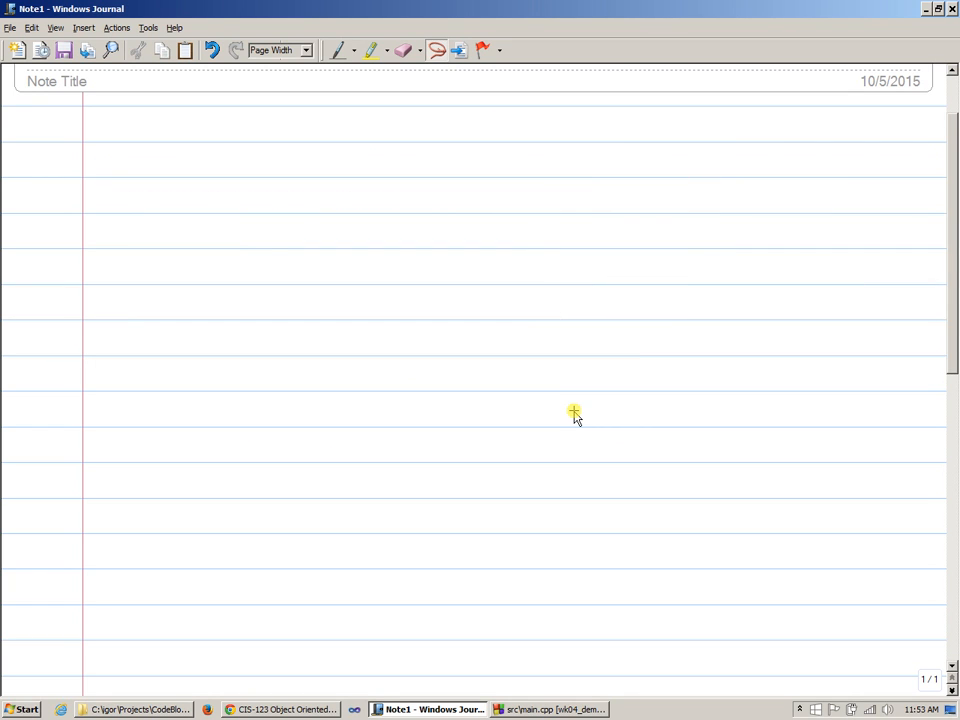
mouse_move(542, 180)
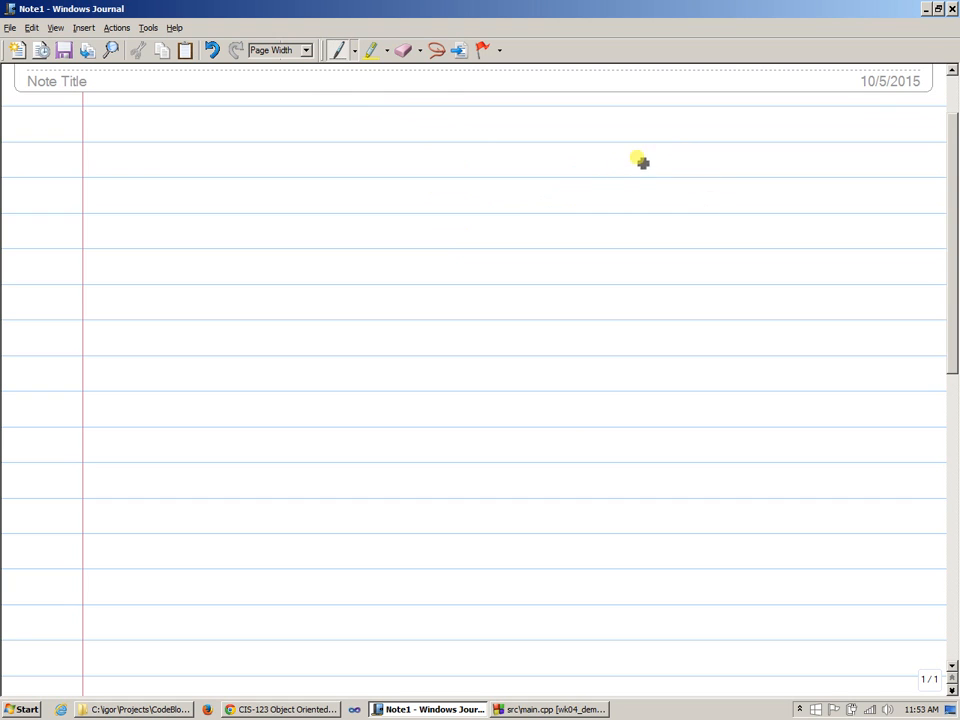
mouse_move(545, 132)
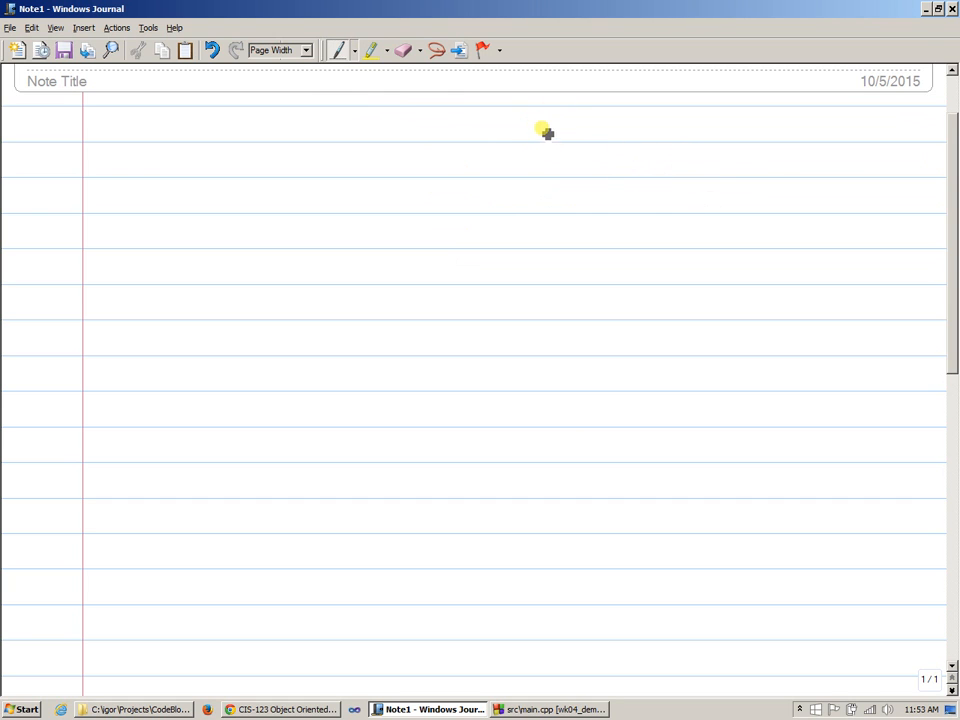
mouse_move(537, 124)
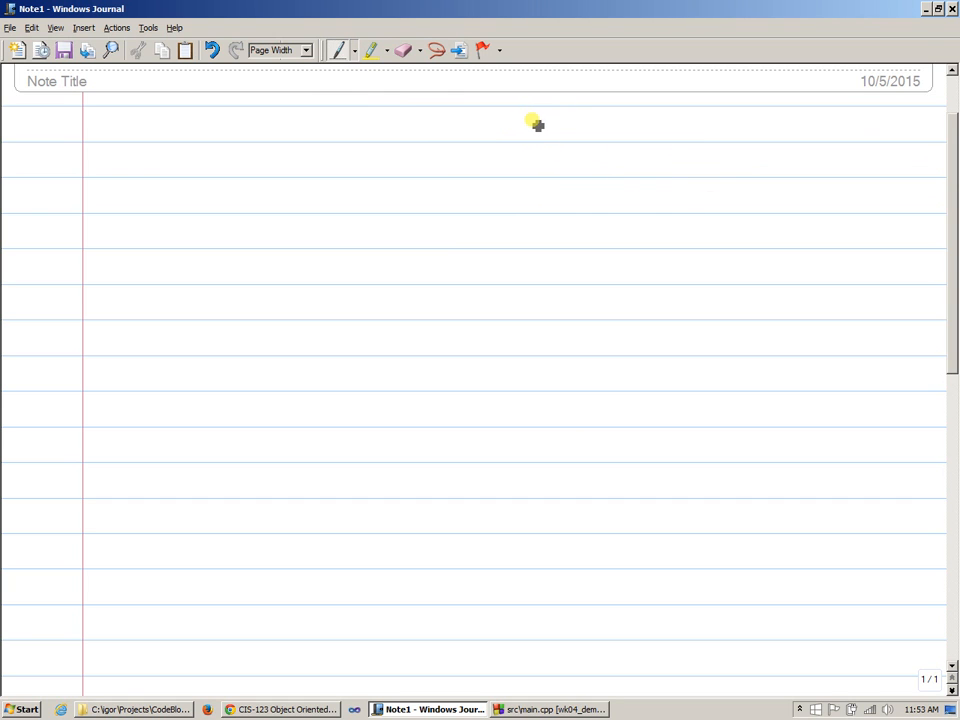
mouse_move(535, 105)
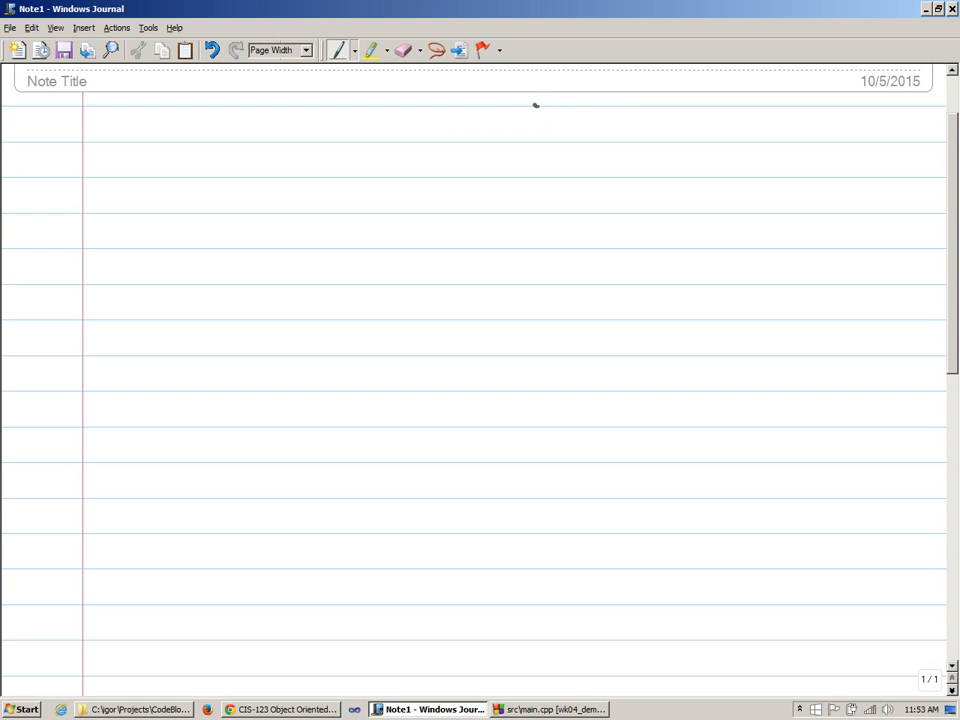
Pen-draw a tall stack rectangle spanning the right side of the Journal page
left_click_drag(535, 103, 795, 198)
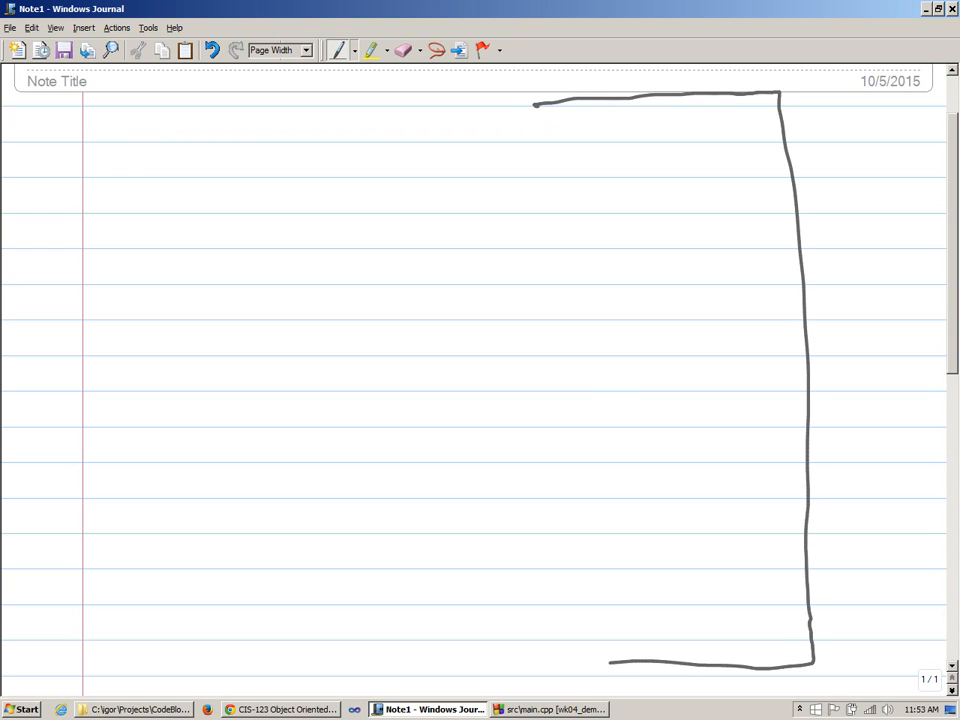
left_click_drag(540, 110, 565, 665)
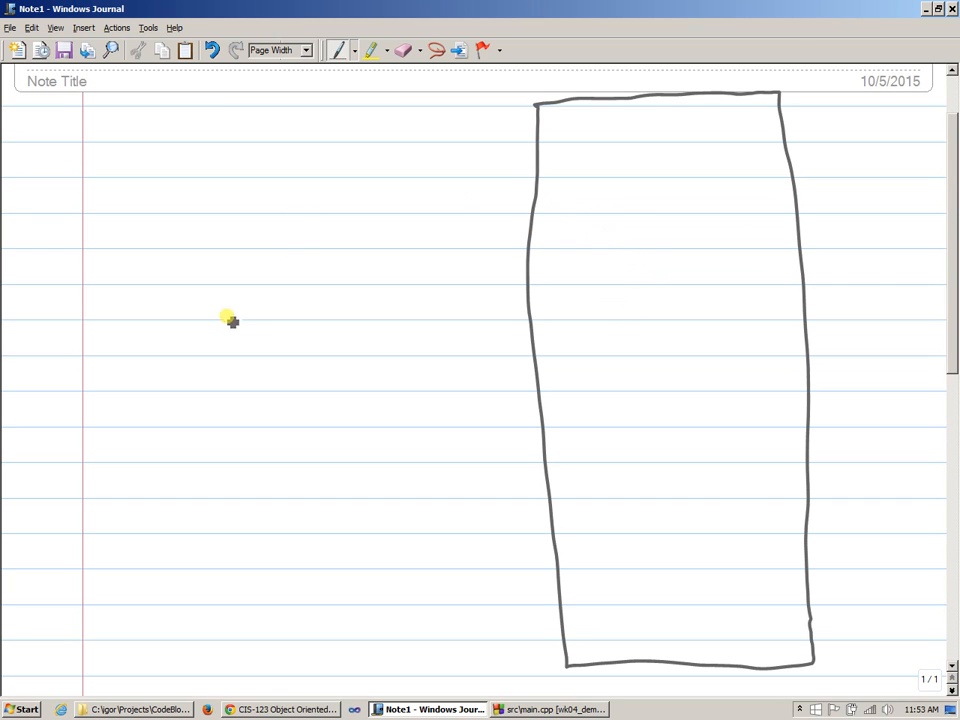
mouse_move(188, 423)
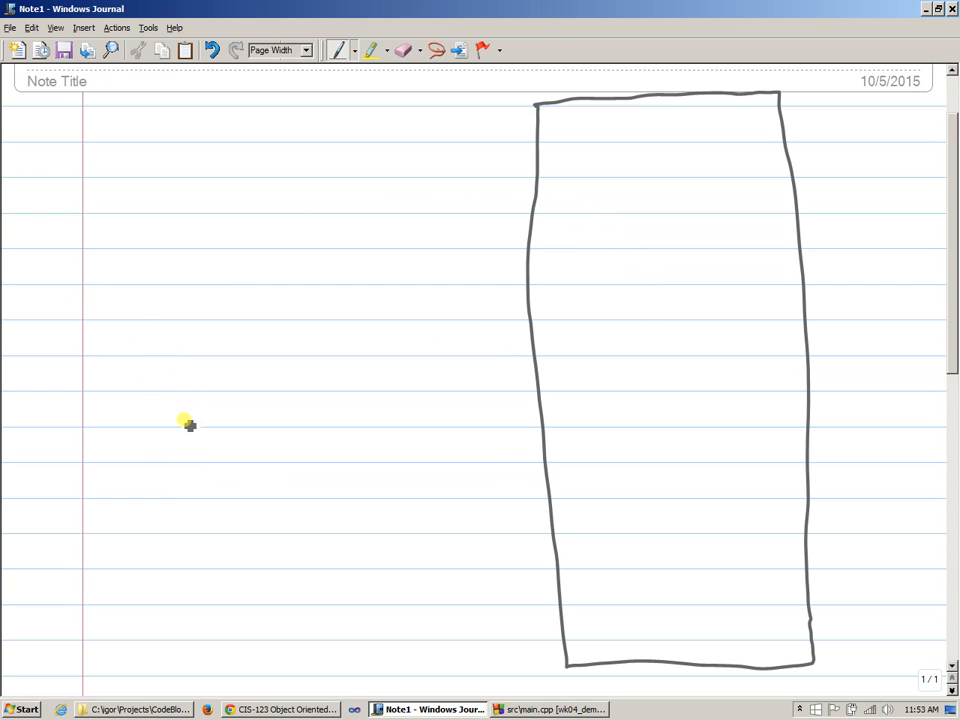
mouse_move(185, 210)
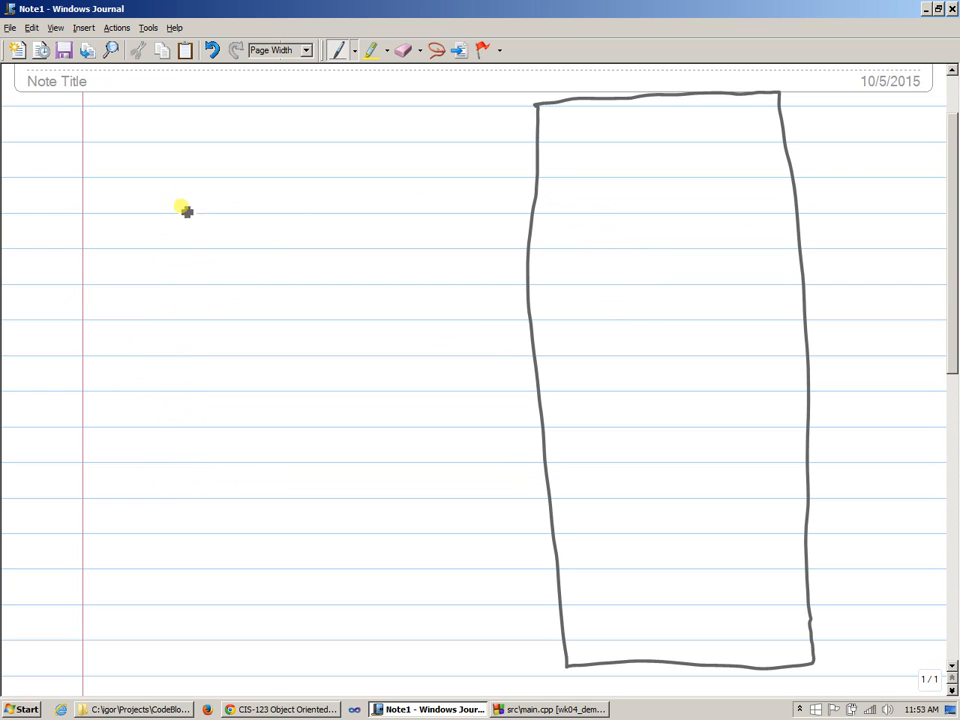
Write 'main' with an arrow to a frame labelled 'stack frame that belongs to main'
left_click_drag(128, 150, 195, 148)
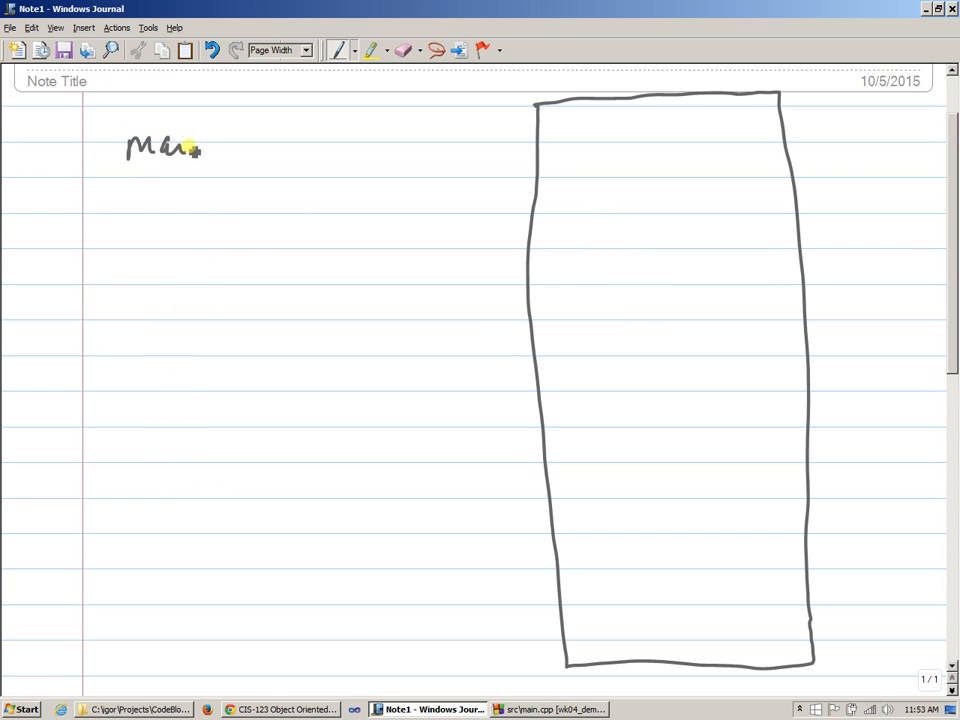
left_click_drag(185, 147, 210, 150)
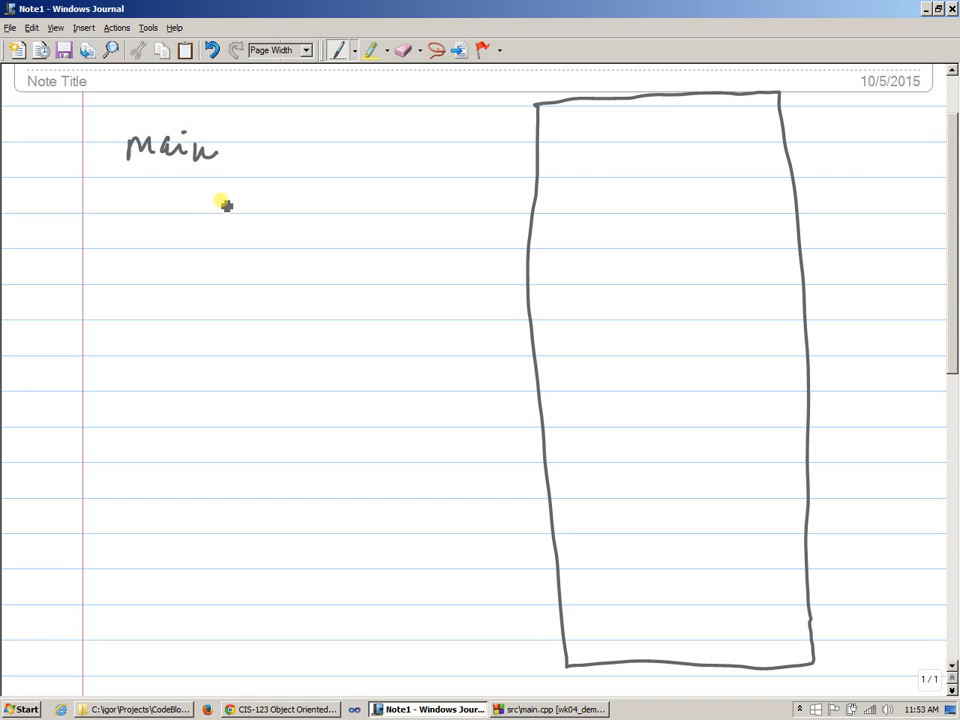
left_click_drag(240, 152, 427, 153)
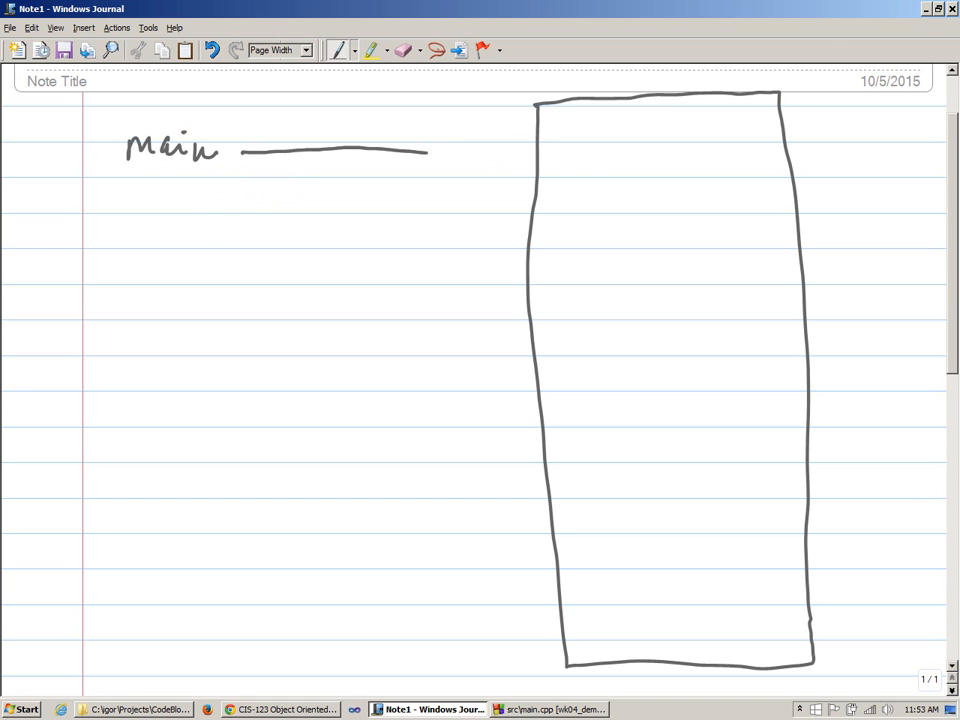
left_click_drag(430, 152, 525, 135)
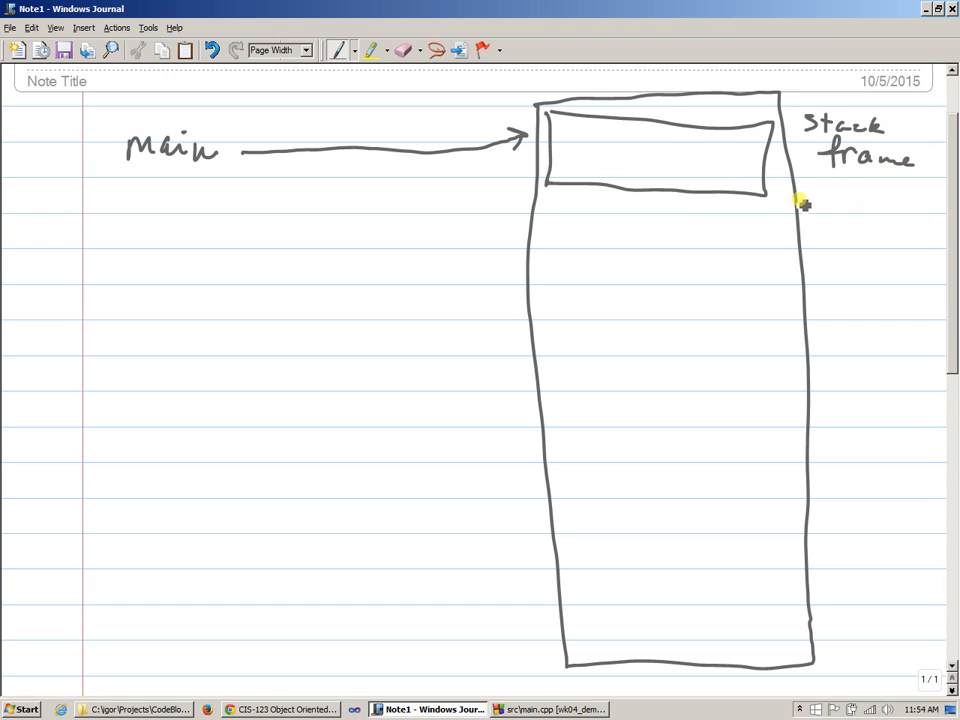
left_click_drag(805, 195, 870, 195)
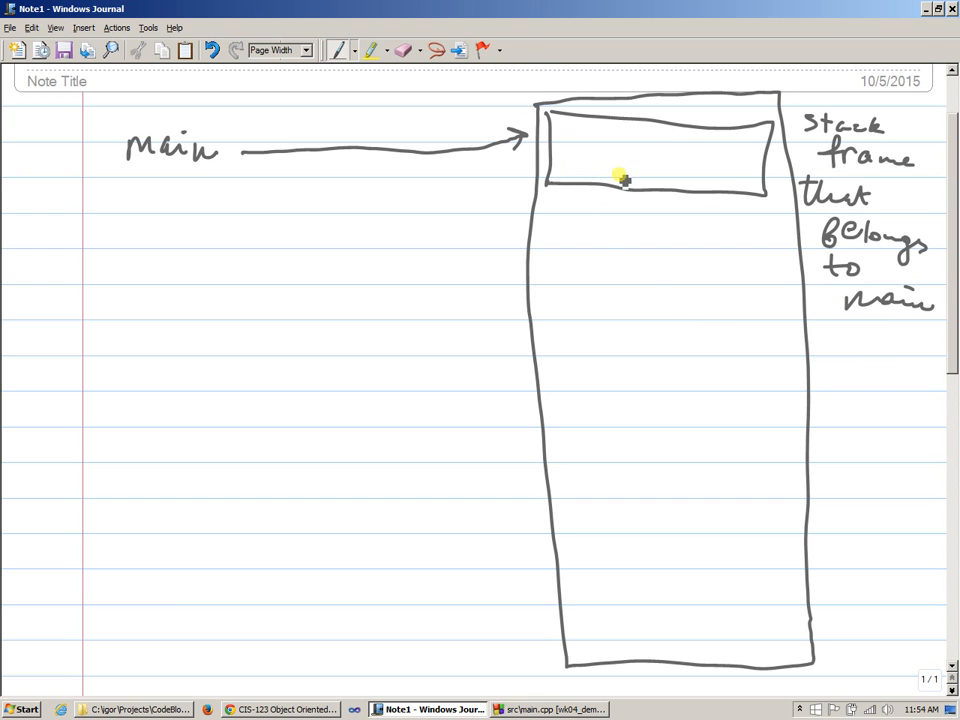
Add the a=1 and b=2 cells inside main's stack frame, checking main's code
left_click(550, 709)
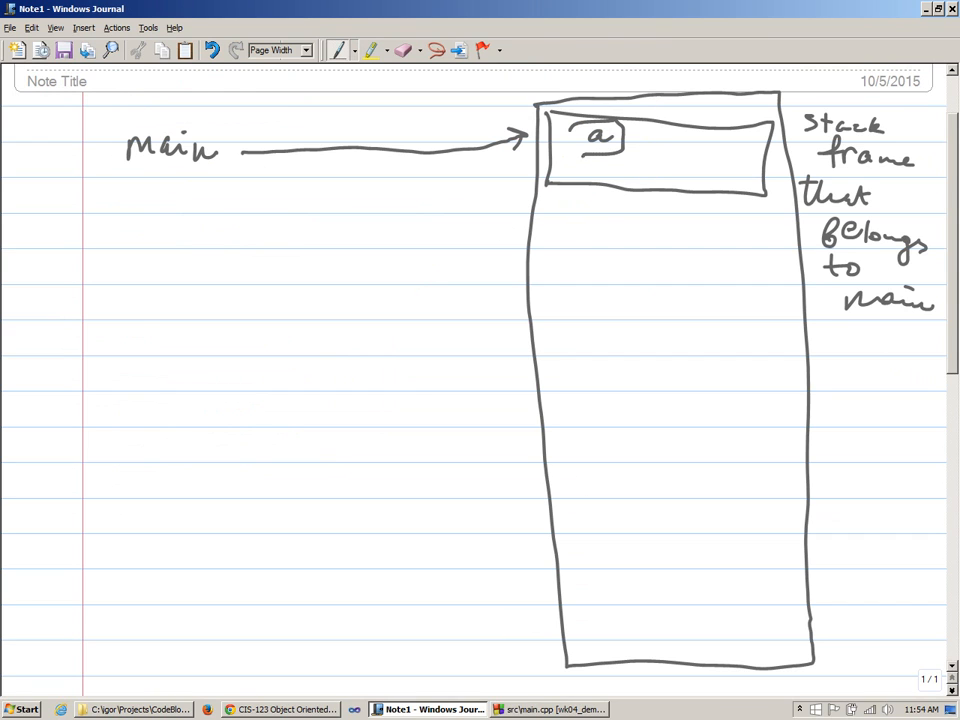
left_click_drag(585, 160, 620, 180)
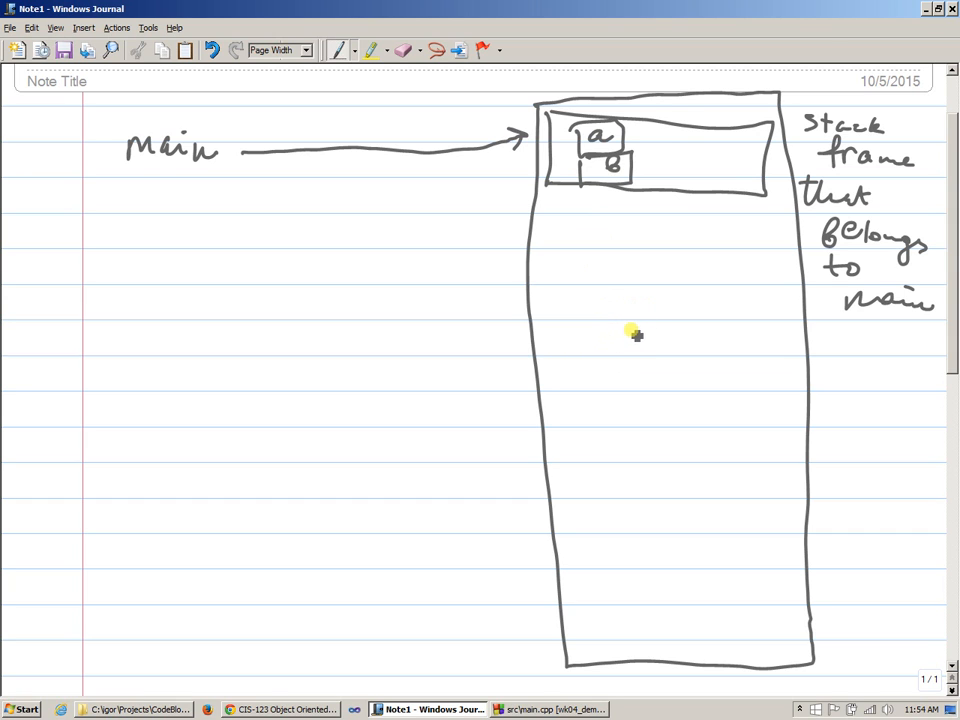
mouse_move(613, 314)
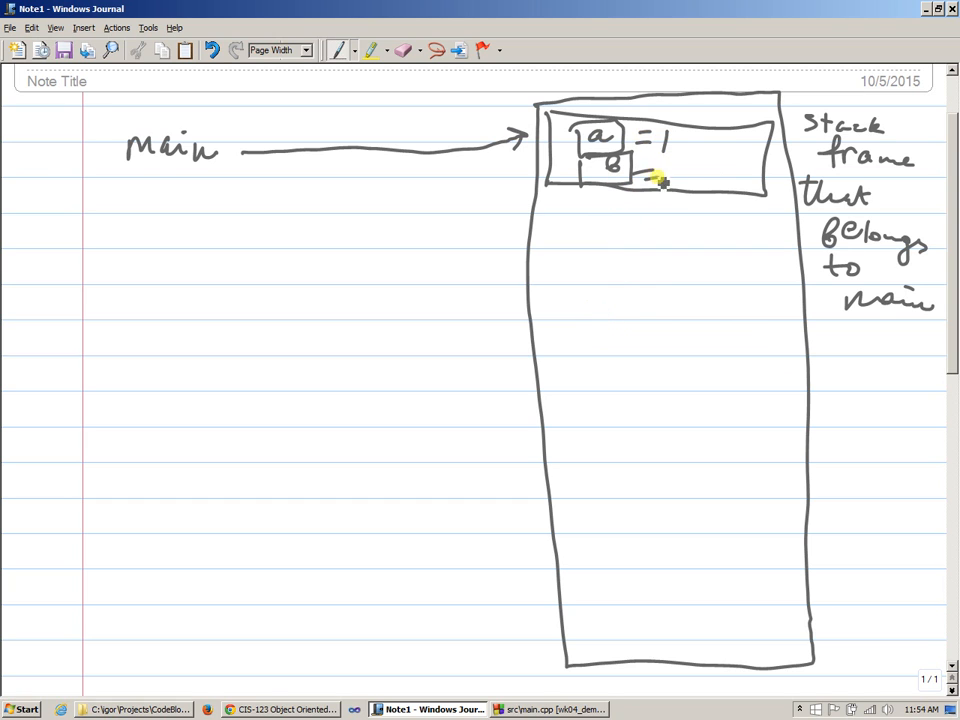
left_click_drag(650, 170, 690, 170)
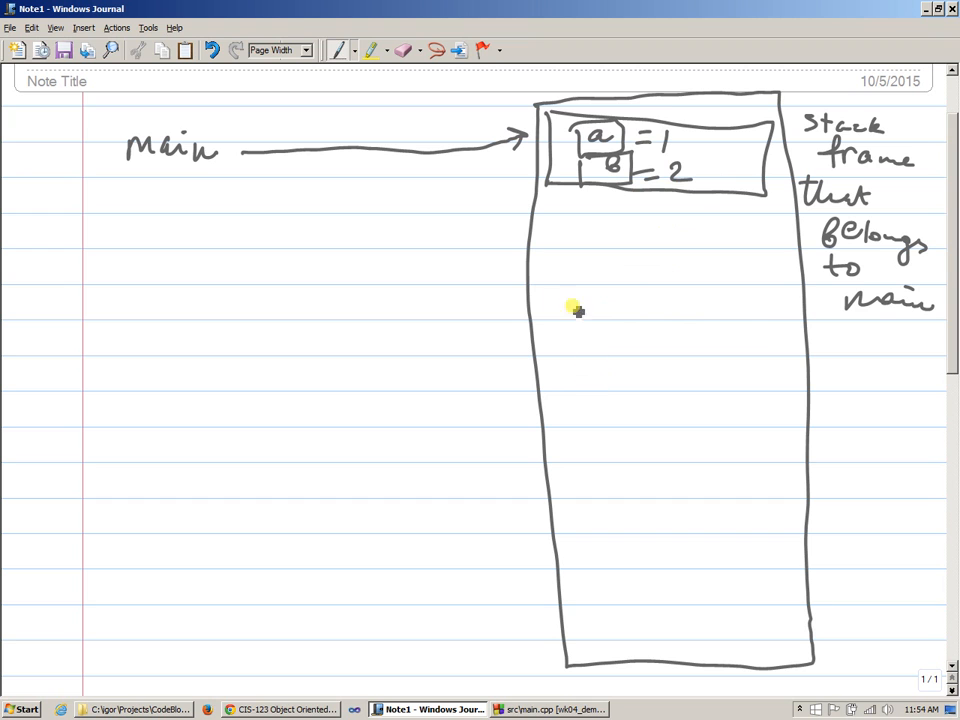
mouse_move(565, 388)
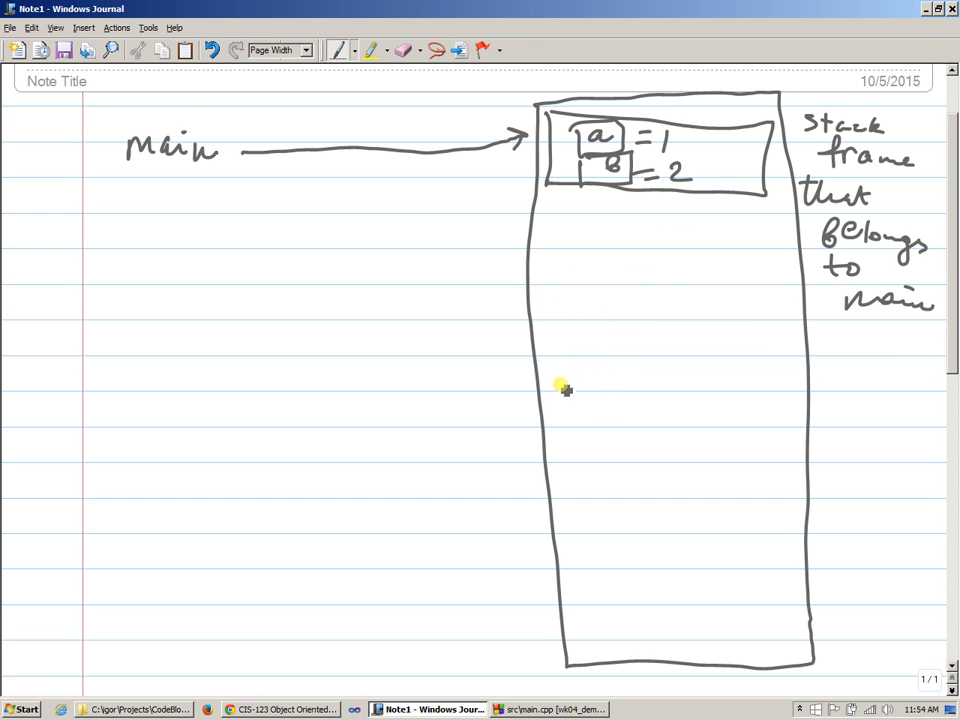
left_click(550, 709)
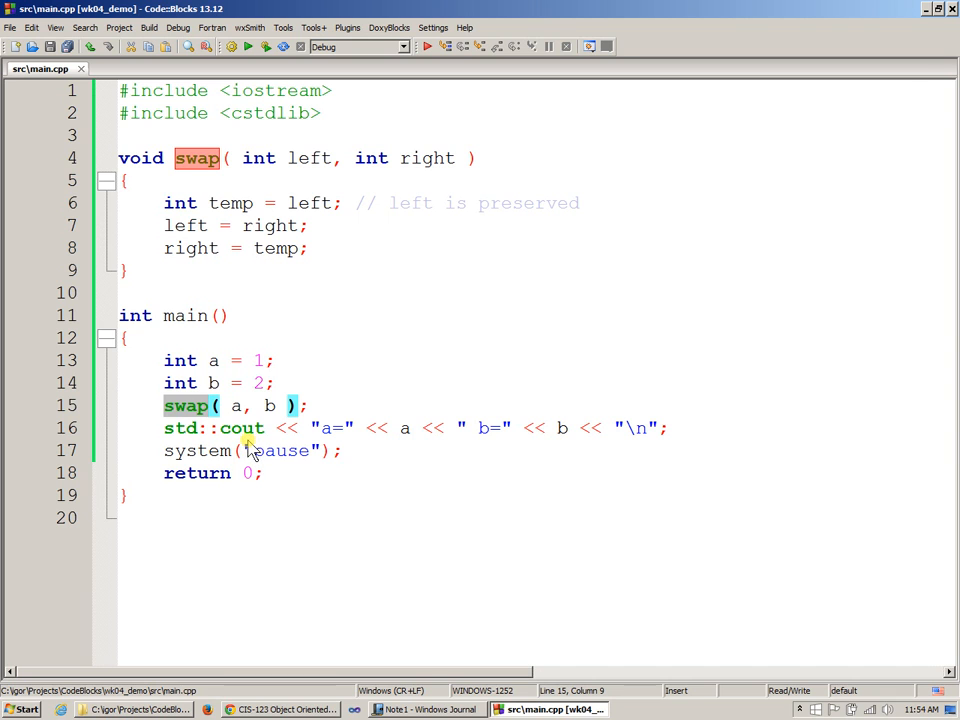
left_click(430, 709)
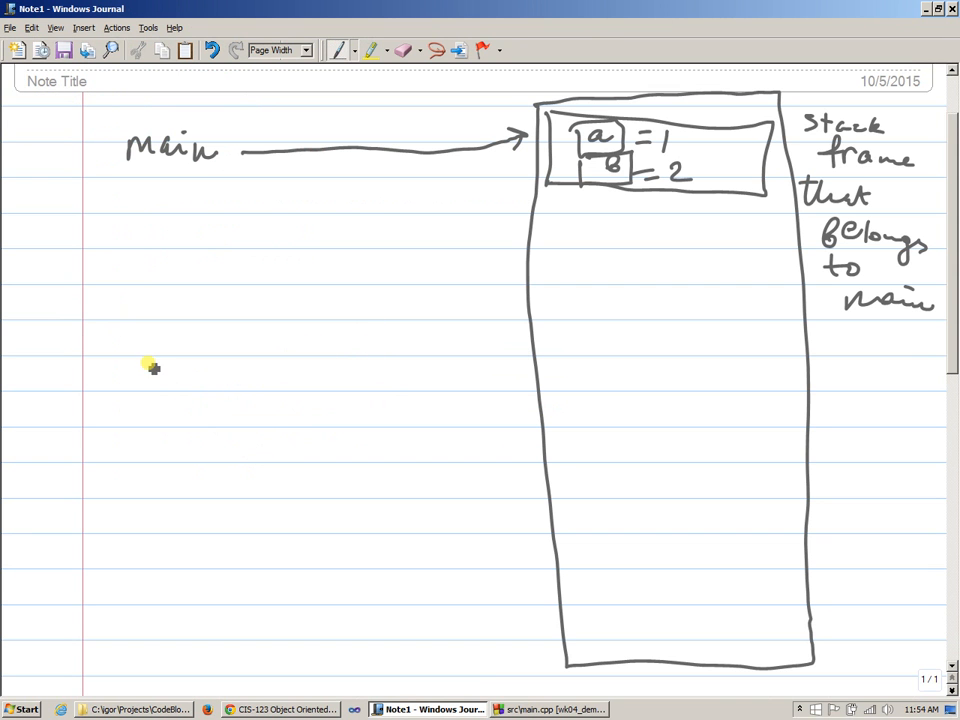
Handwrite 'swap' under 'main' on the left and bring up swap's code in Code::Blocks
left_click_drag(128, 375, 225, 375)
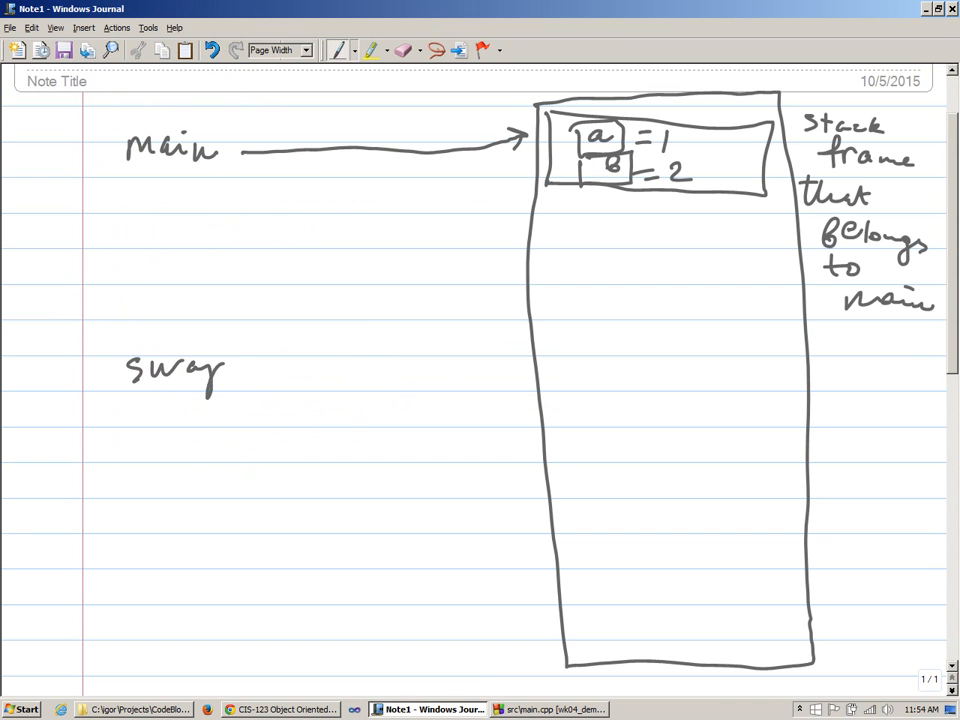
mouse_move(272, 370)
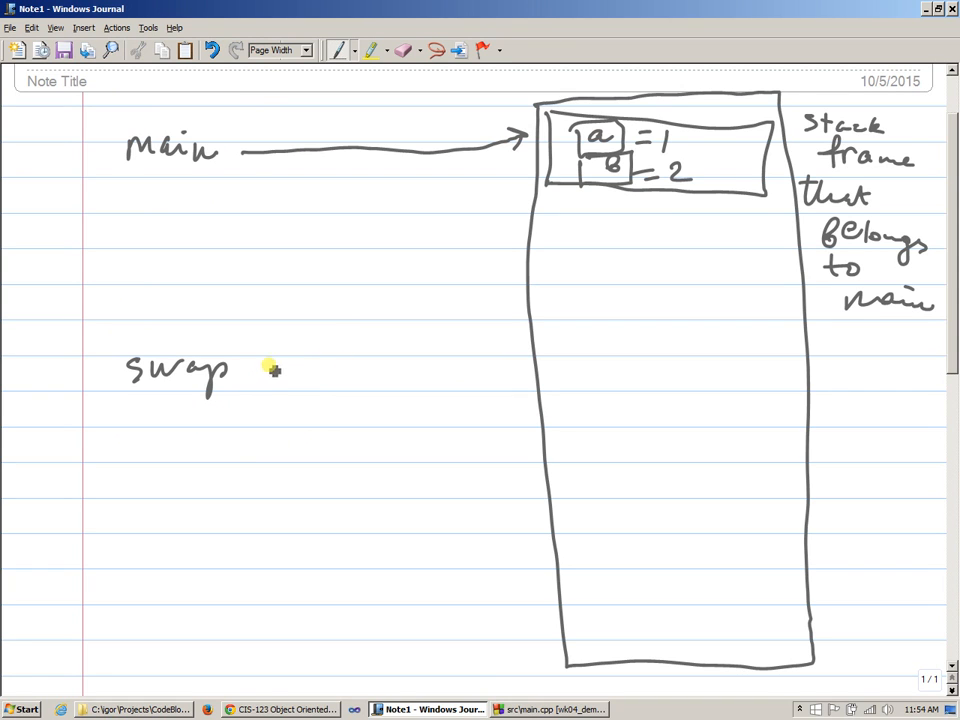
mouse_move(583, 267)
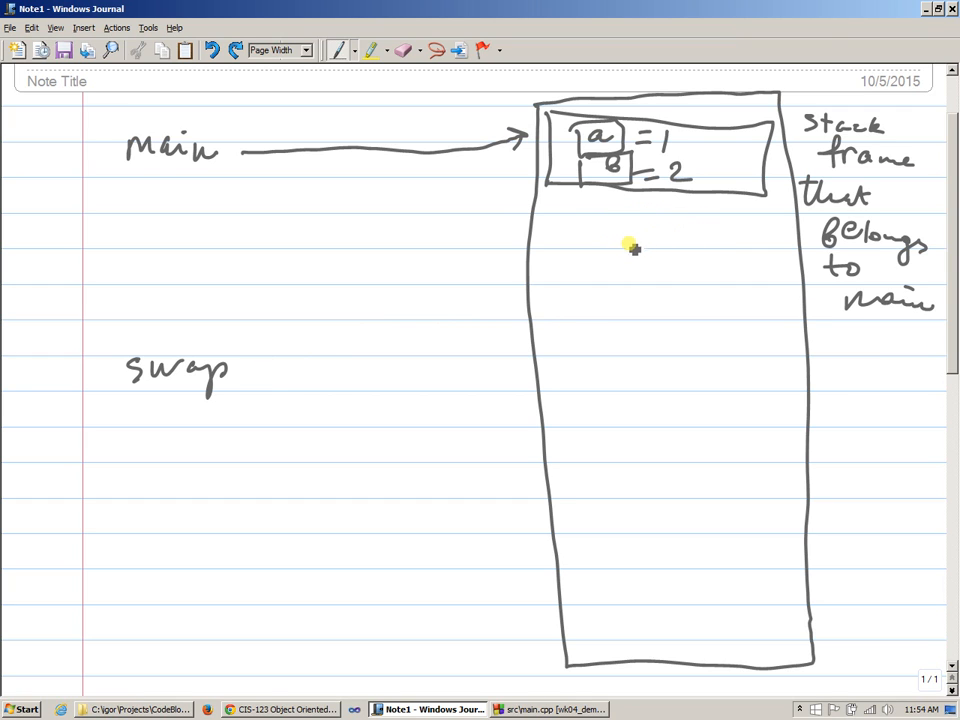
left_click(548, 709)
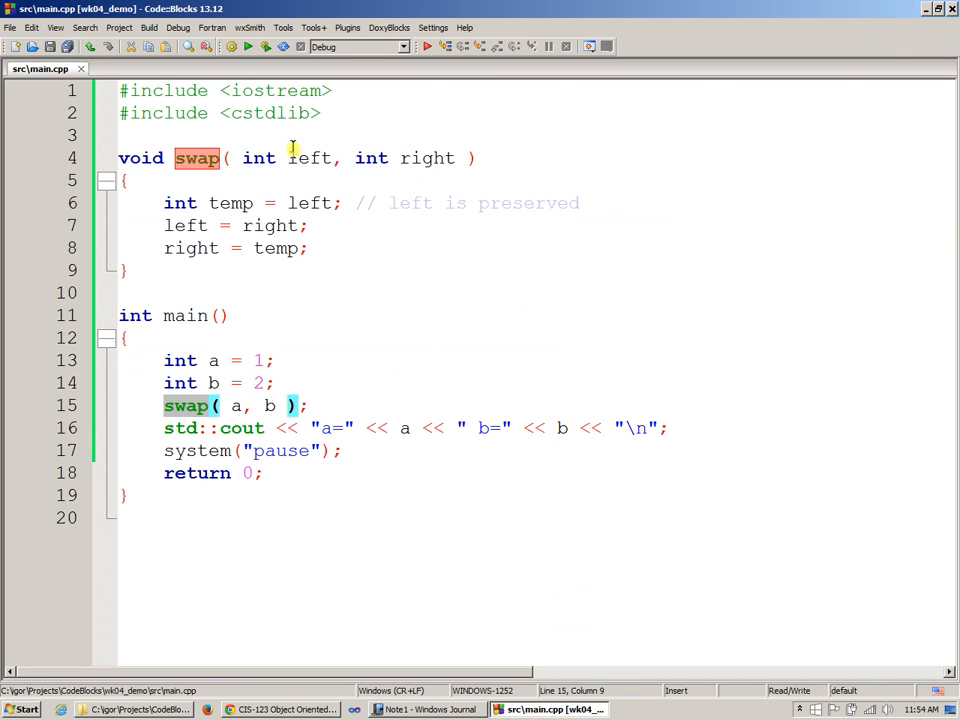
left_click(452, 158)
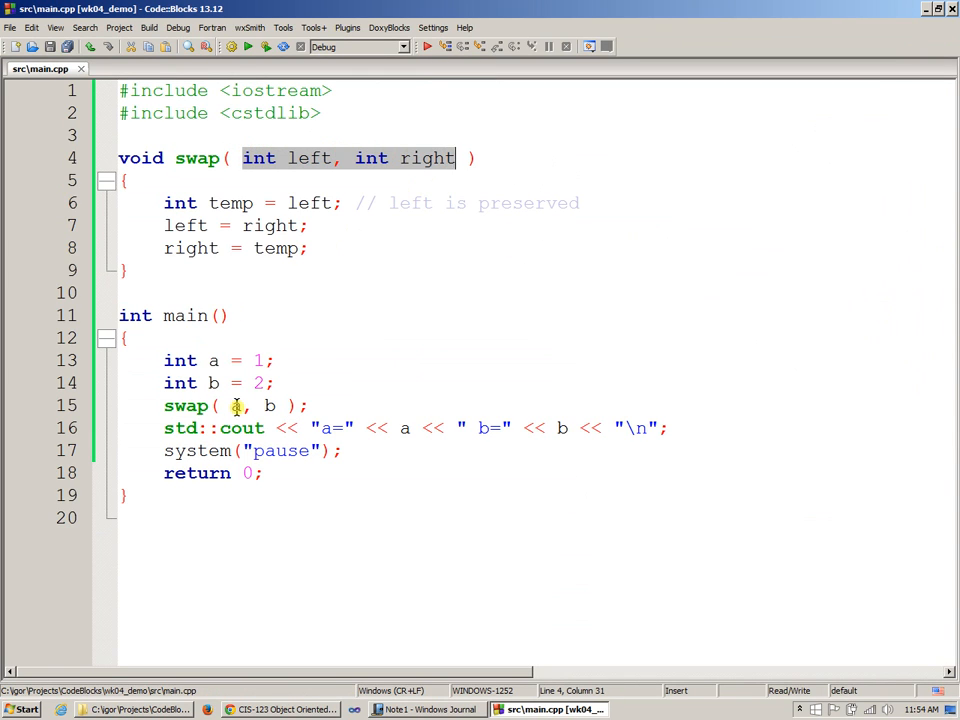
left_click(230, 405)
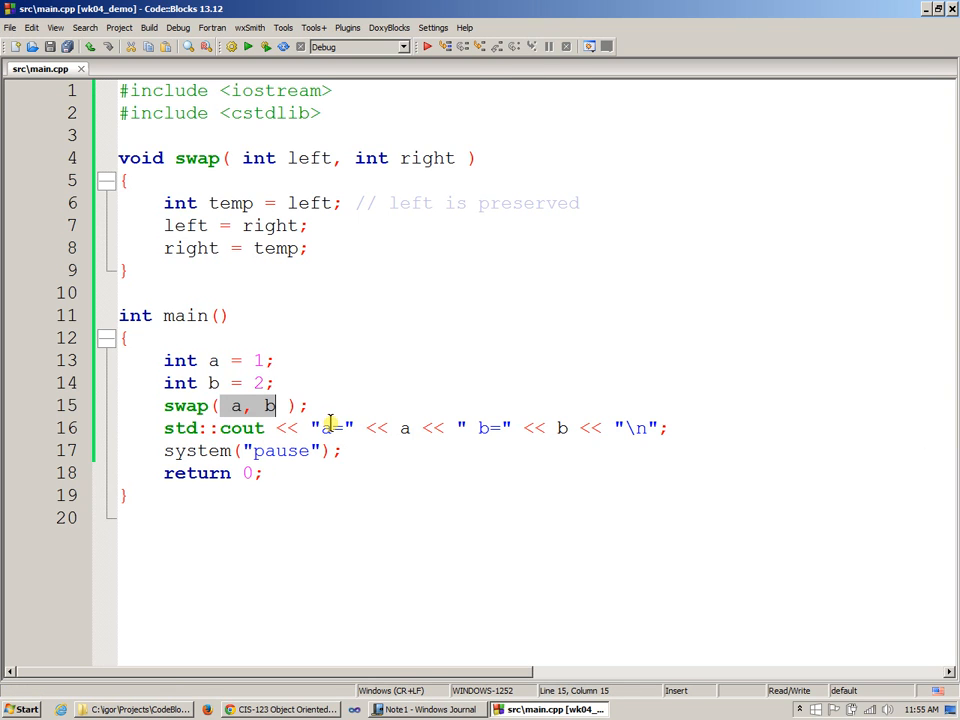
left_click(424, 709)
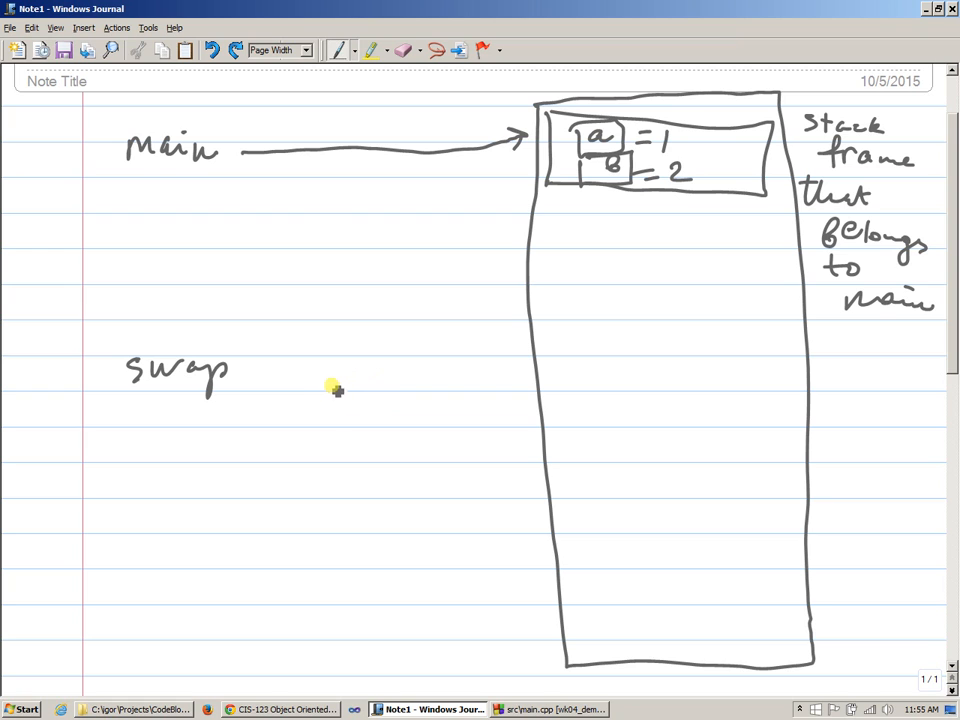
mouse_move(350, 317)
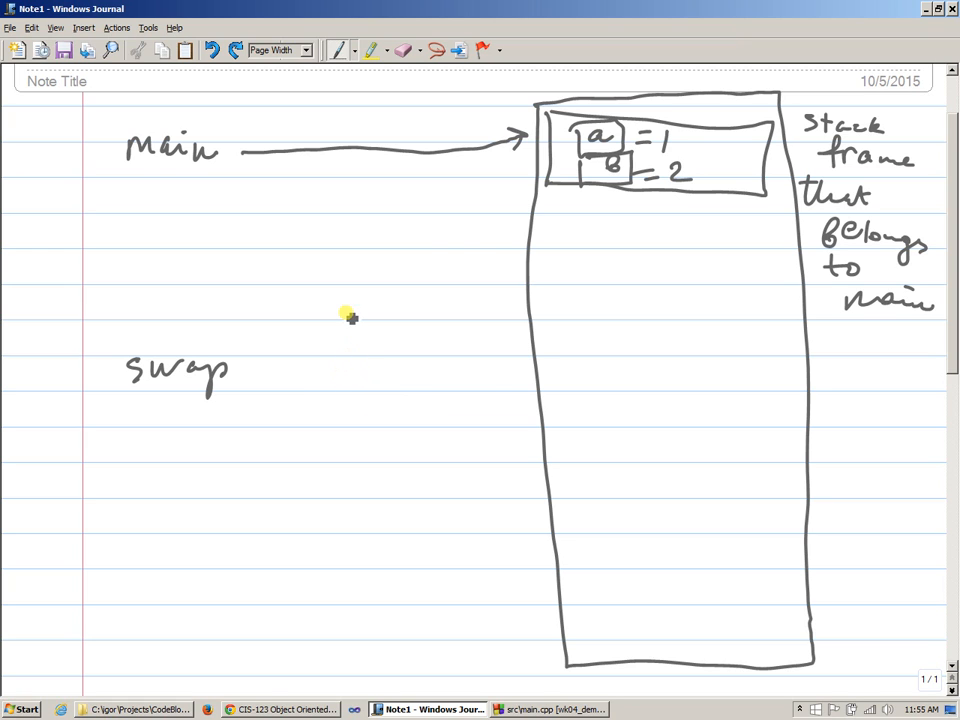
mouse_move(660, 215)
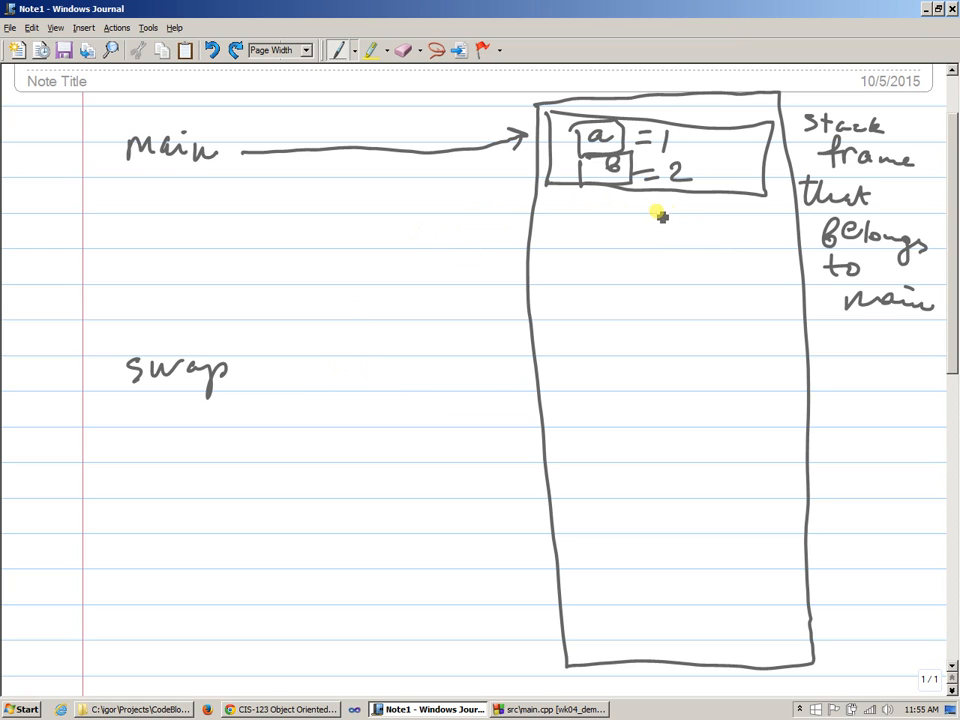
Pen-draw a small box holding 1 and another holding 2 under main's frame
left_click_drag(655, 205, 685, 245)
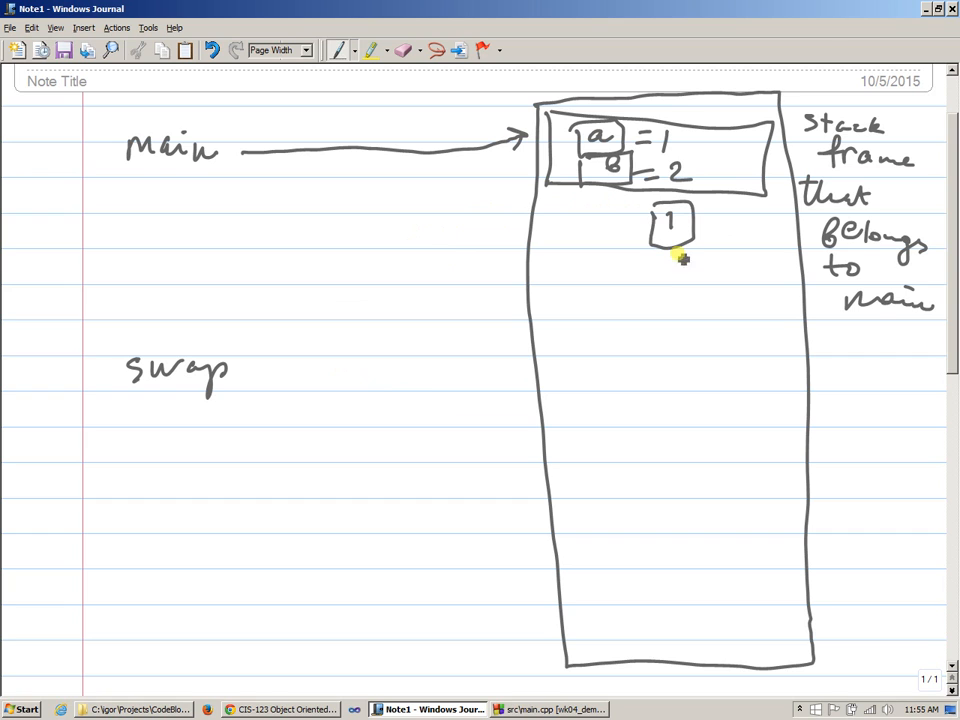
left_click_drag(660, 260, 700, 300)
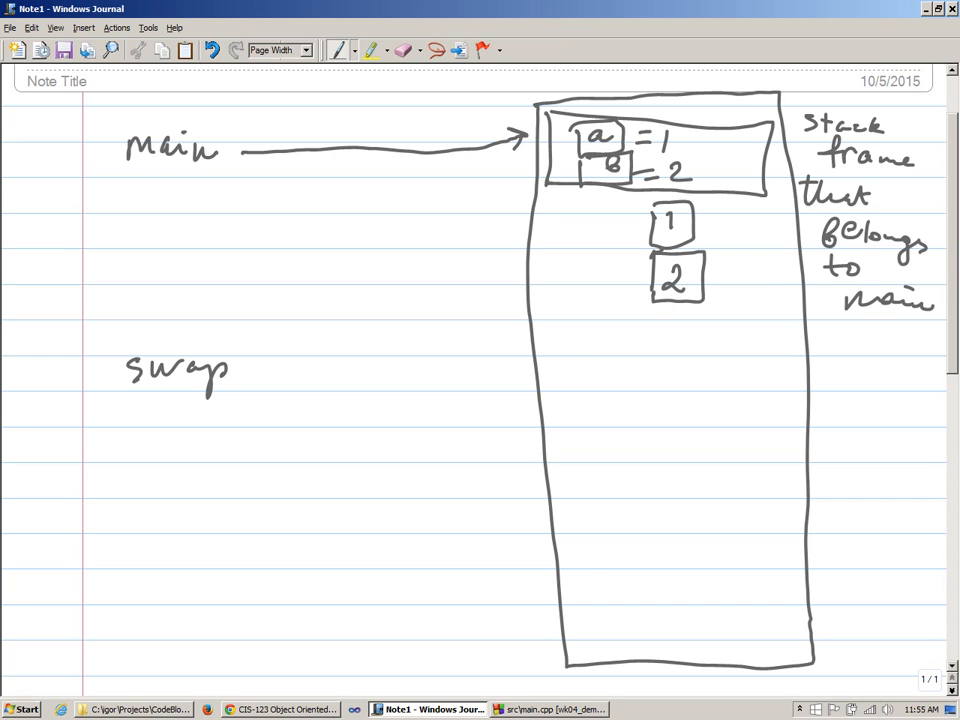
Draw an arrow from 'swap' to a new frame around the copies, labelled L=1 and R=2
left_click(548, 709)
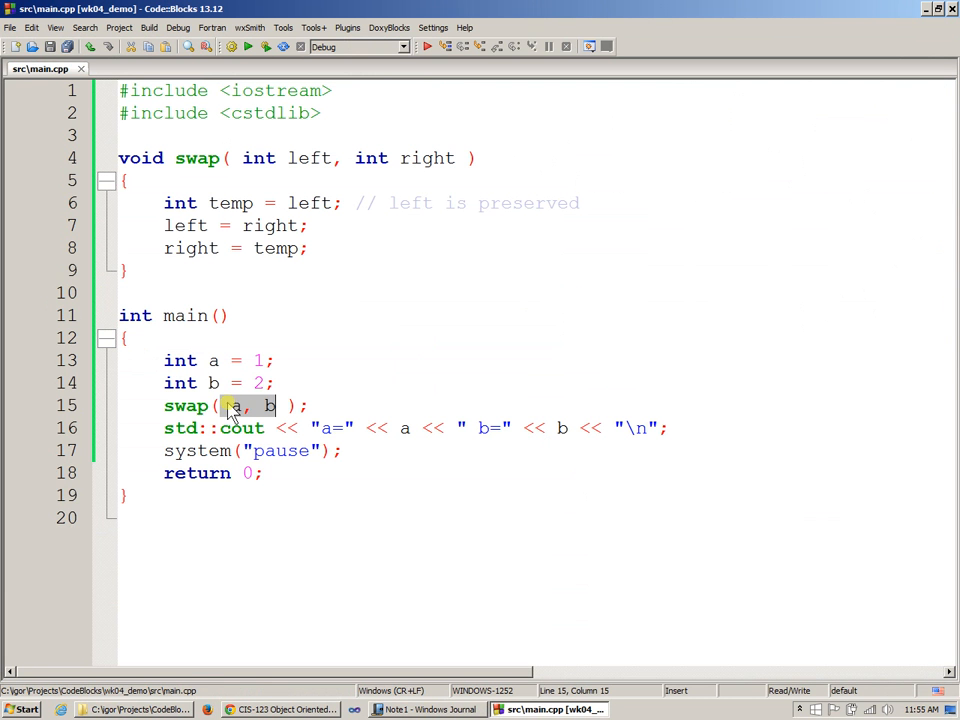
left_click(428, 709)
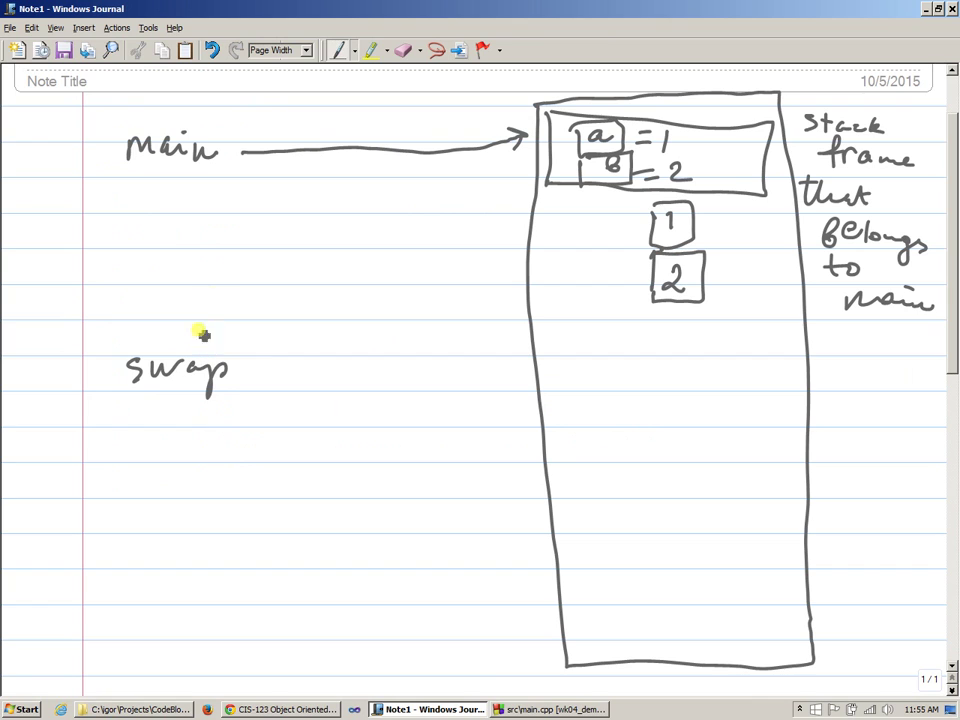
left_click_drag(233, 371, 262, 371)
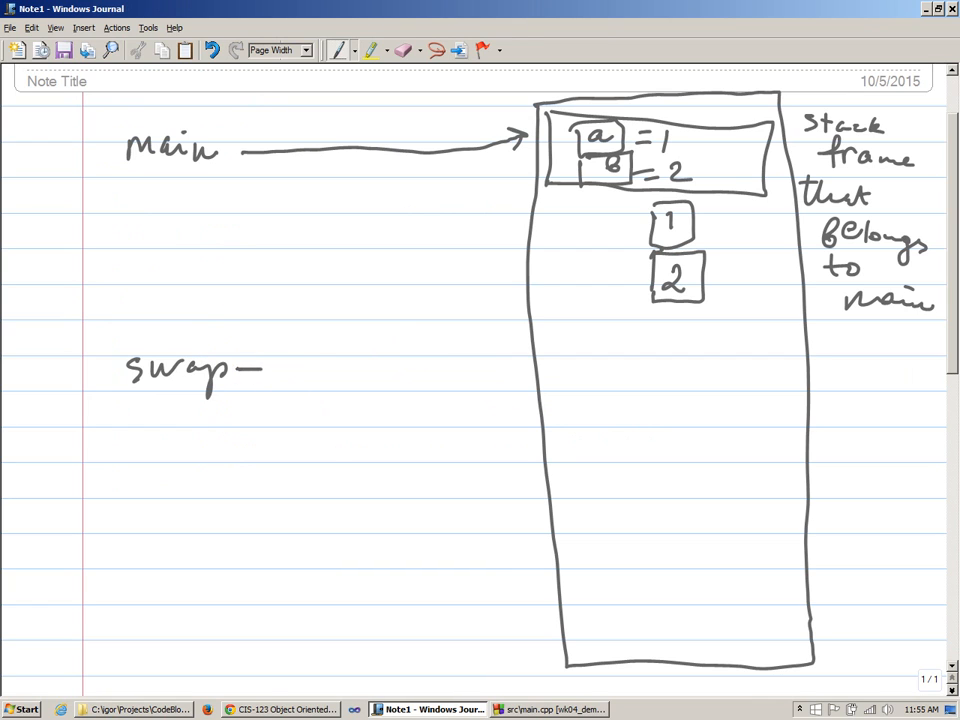
left_click_drag(240, 368, 520, 225)
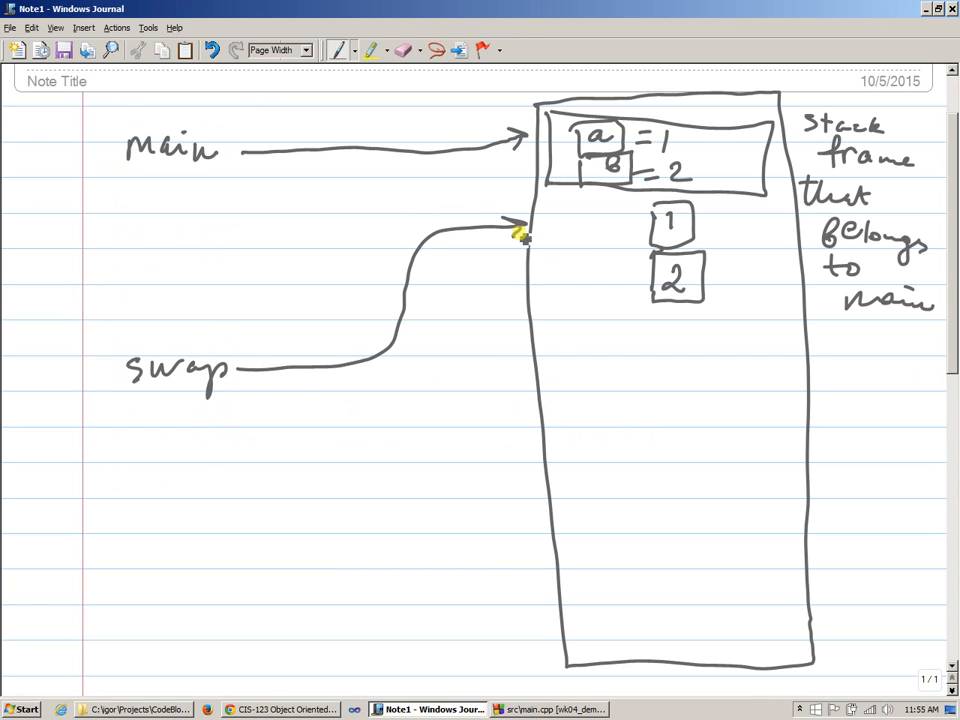
left_click_drag(540, 205, 780, 218)
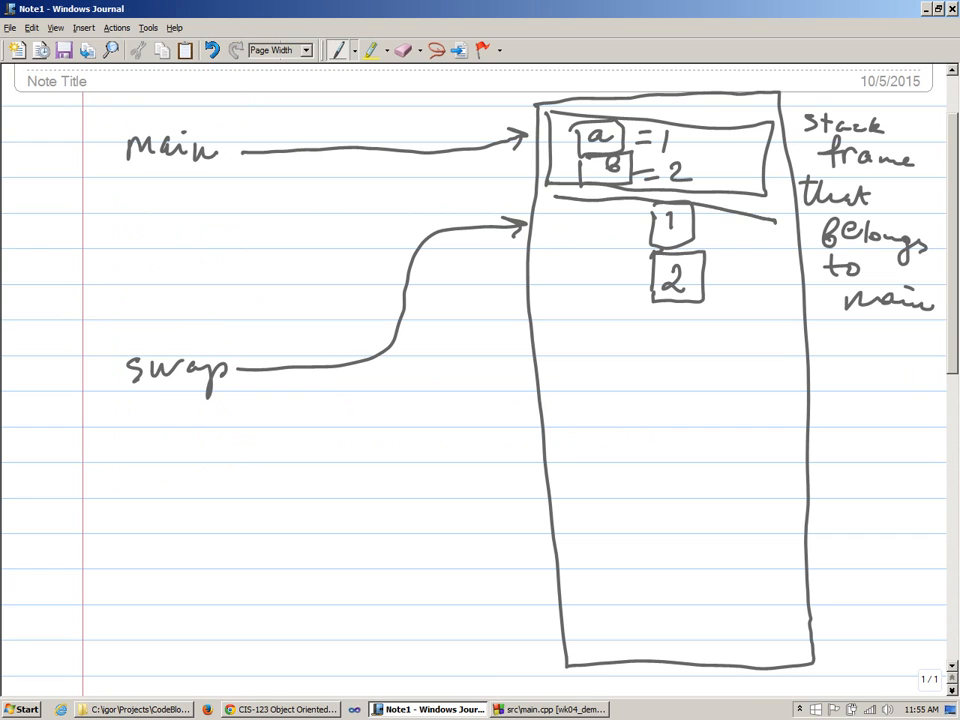
left_click_drag(548, 230, 785, 355)
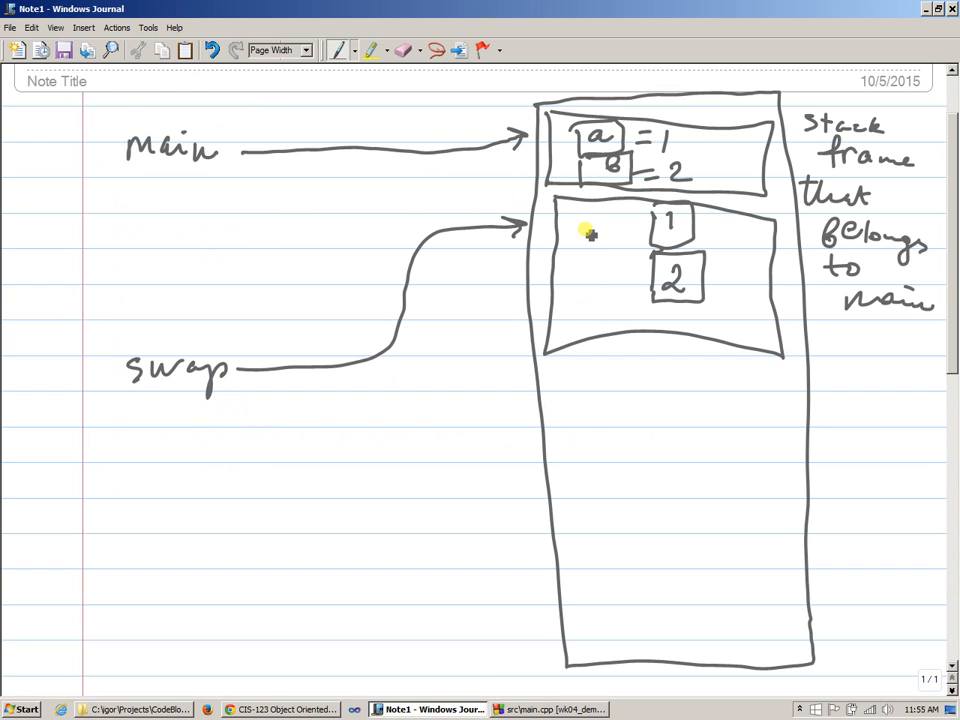
left_click_drag(585, 220, 590, 290)
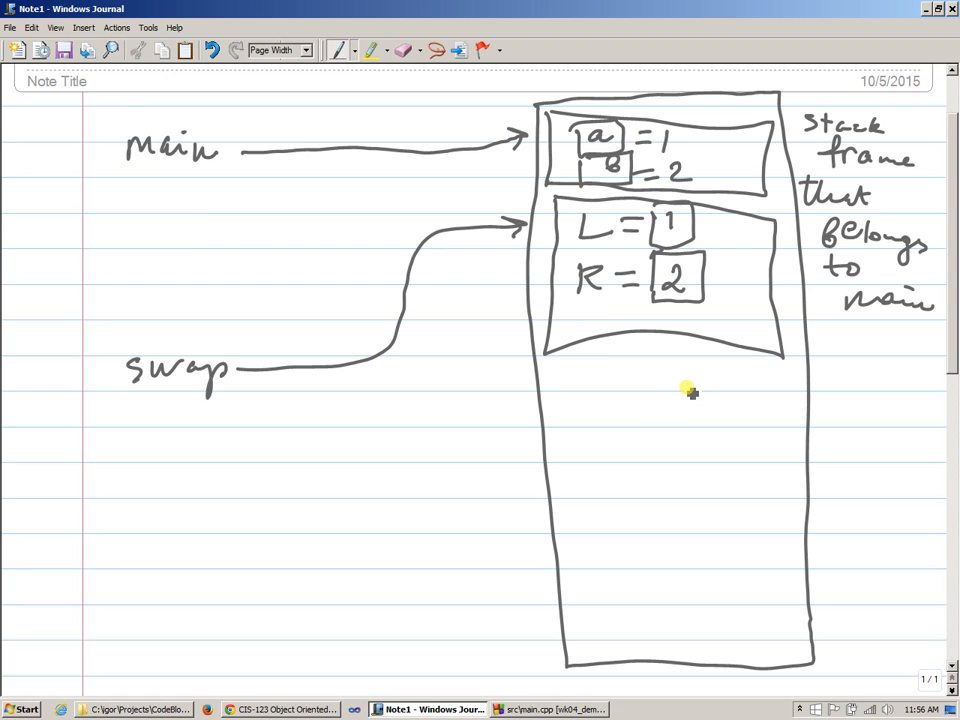
Draw a circled temporary T in swap's frame with exchange arrows, making L=2 and R=1
left_click(548, 709)
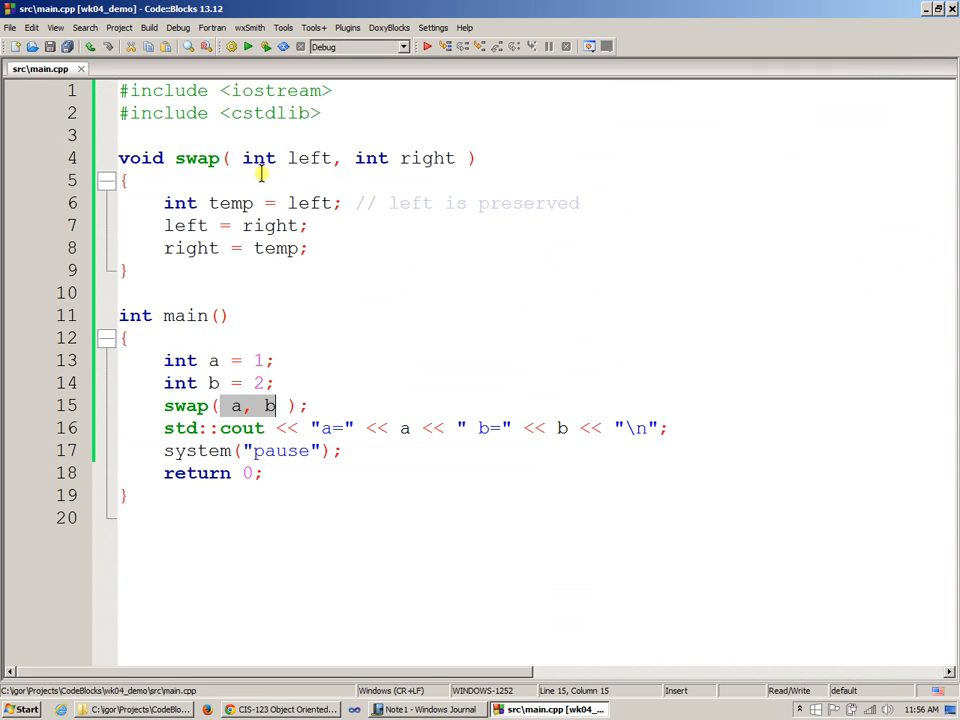
left_click(428, 709)
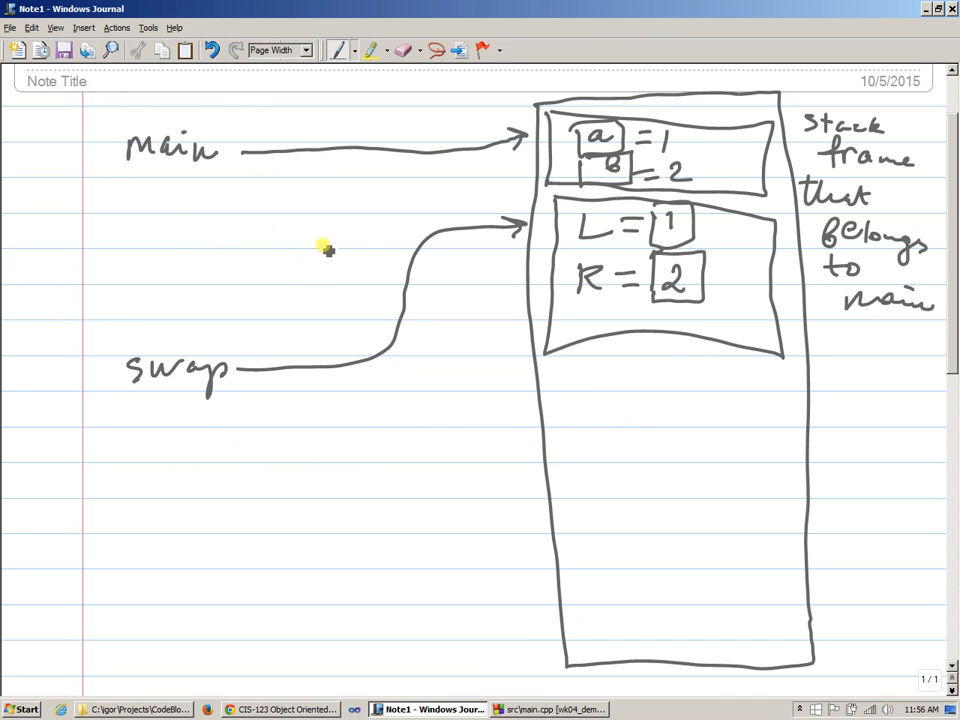
mouse_move(740, 297)
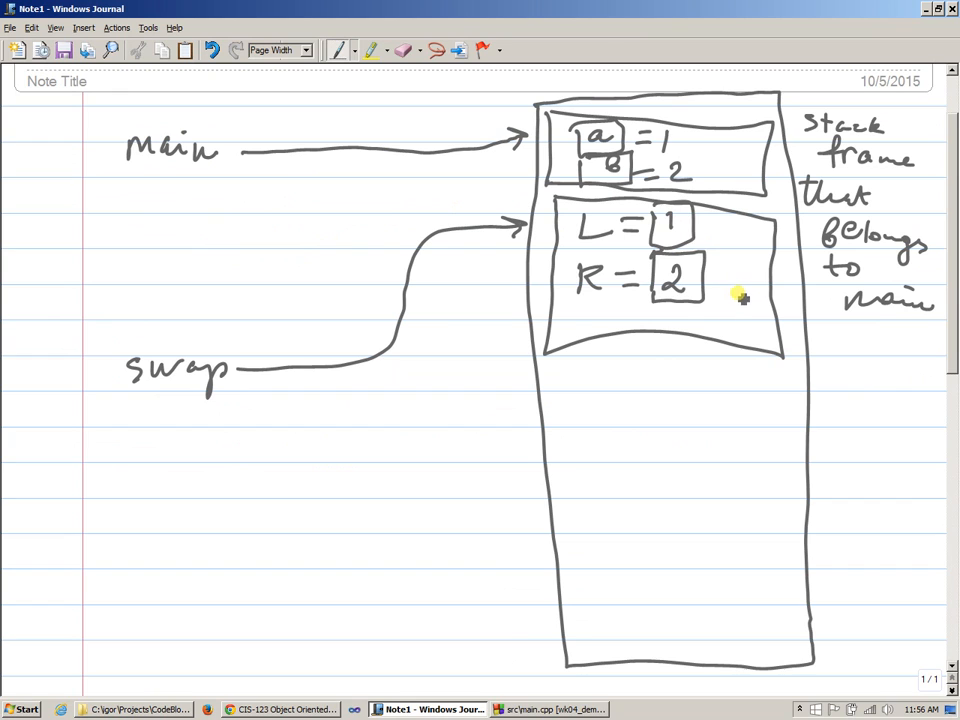
mouse_move(748, 265)
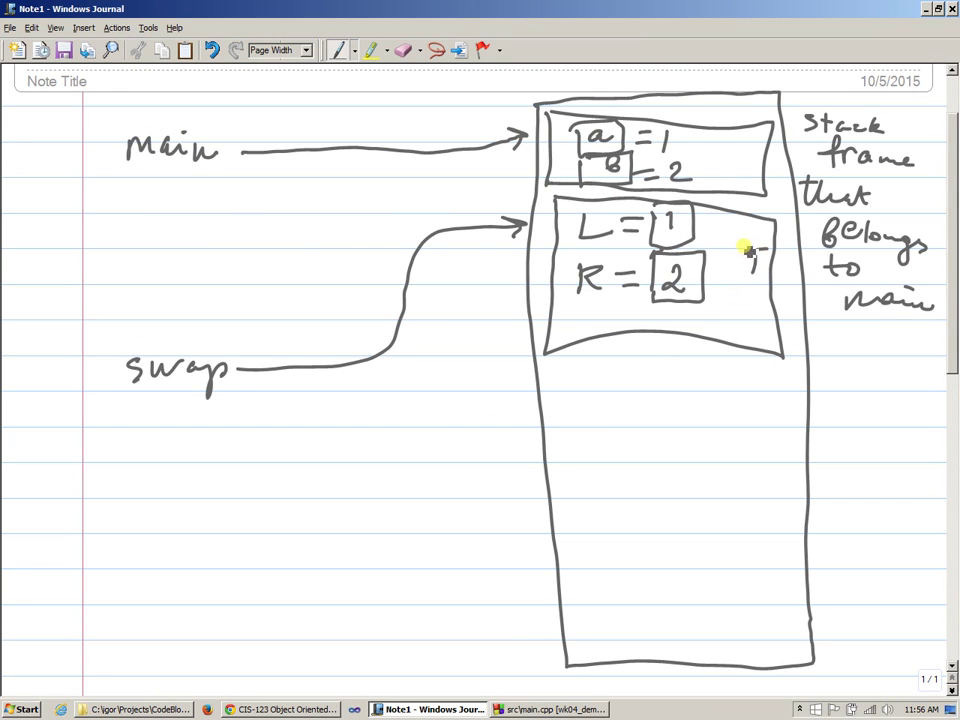
left_click_drag(740, 250, 760, 280)
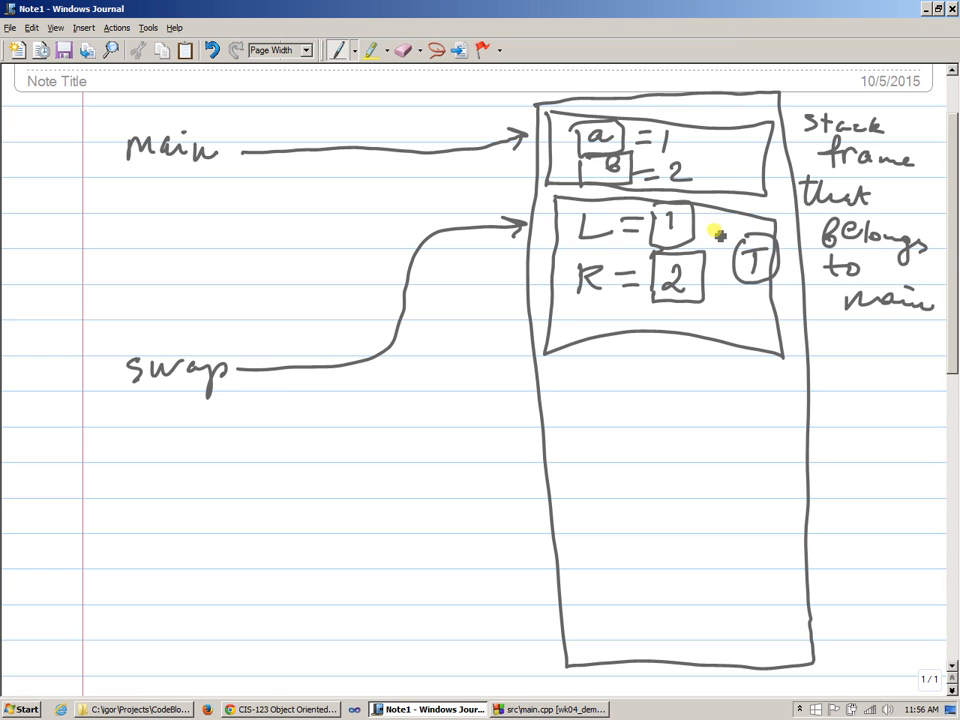
left_click_drag(700, 225, 745, 250)
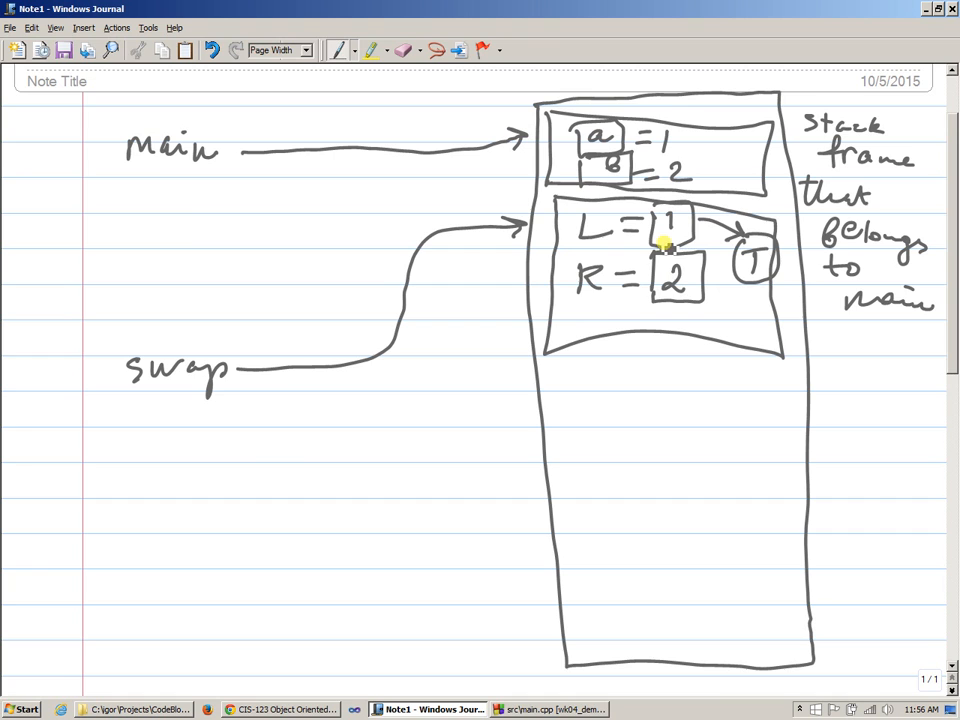
left_click(548, 709)
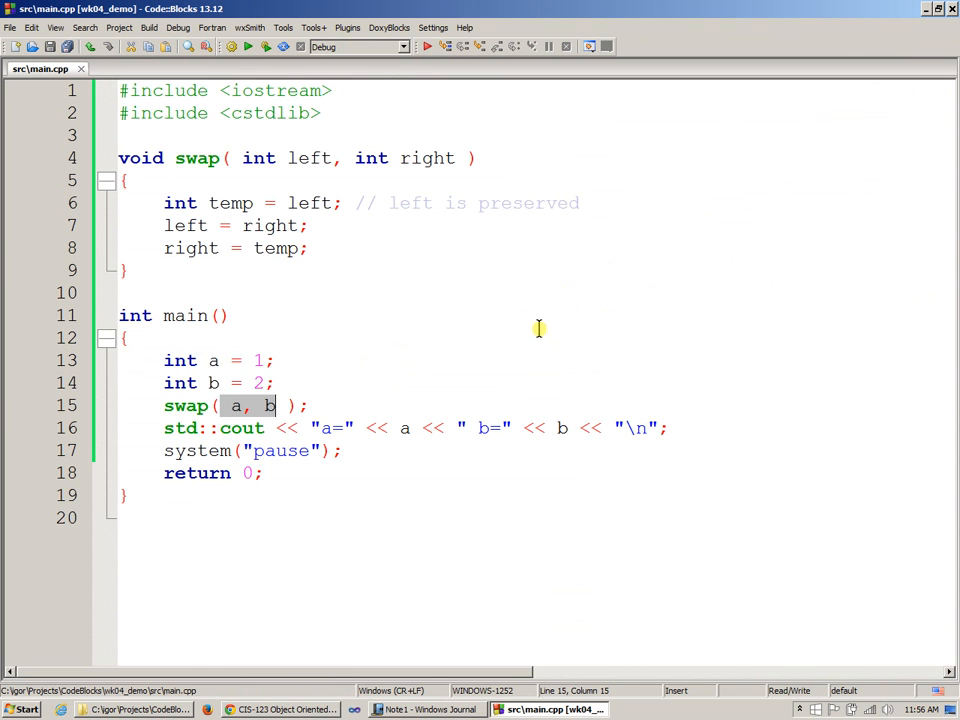
mouse_move(238, 225)
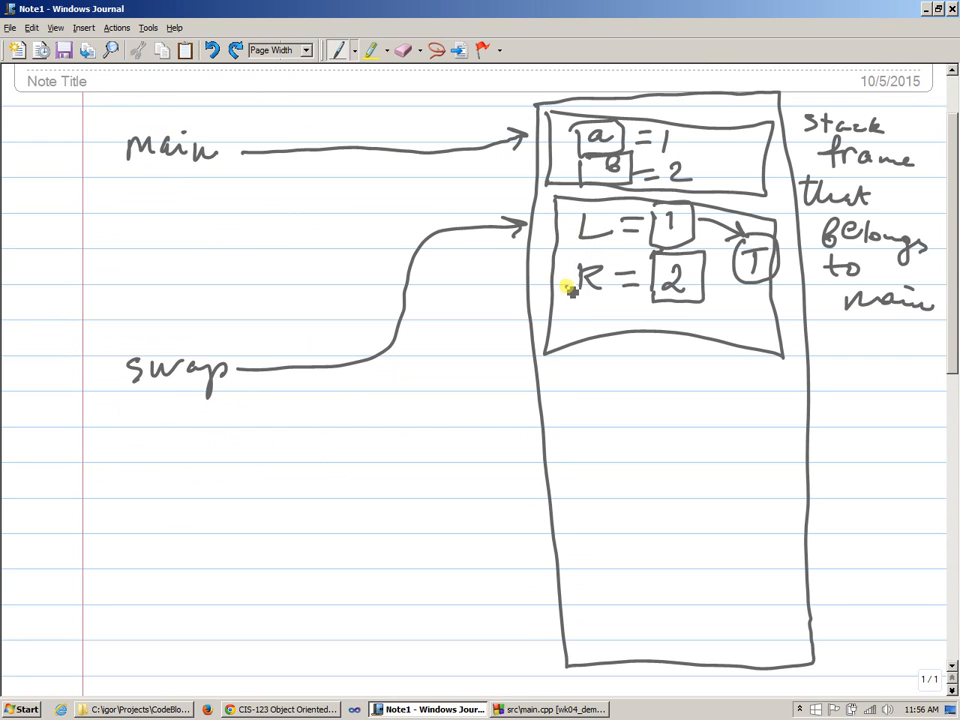
left_click_drag(560, 290, 575, 215)
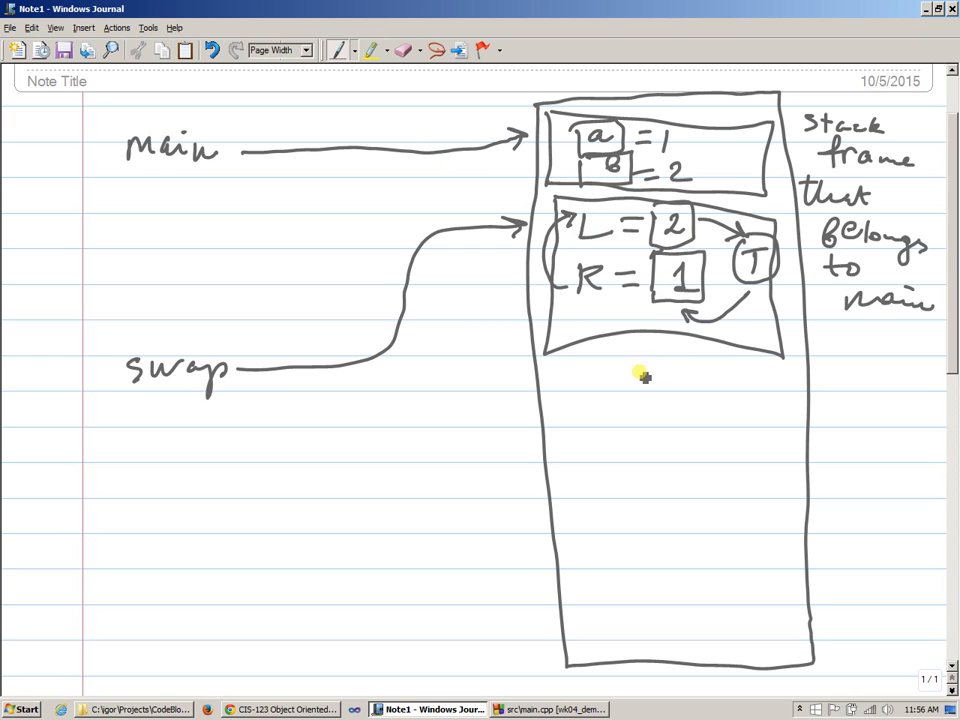
mouse_move(652, 352)
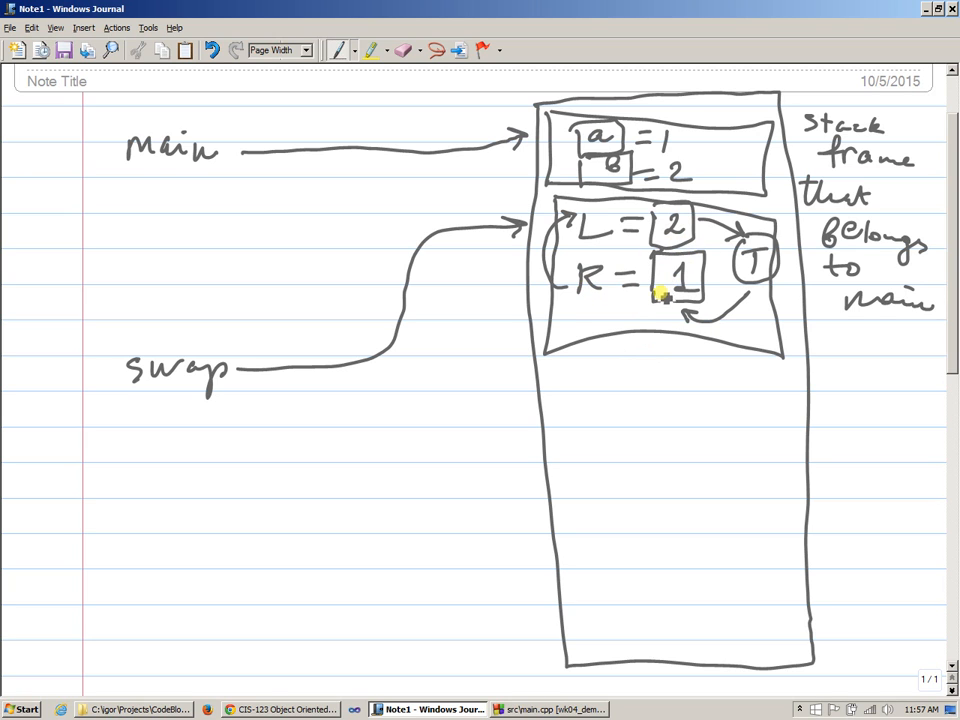
mouse_move(640, 247)
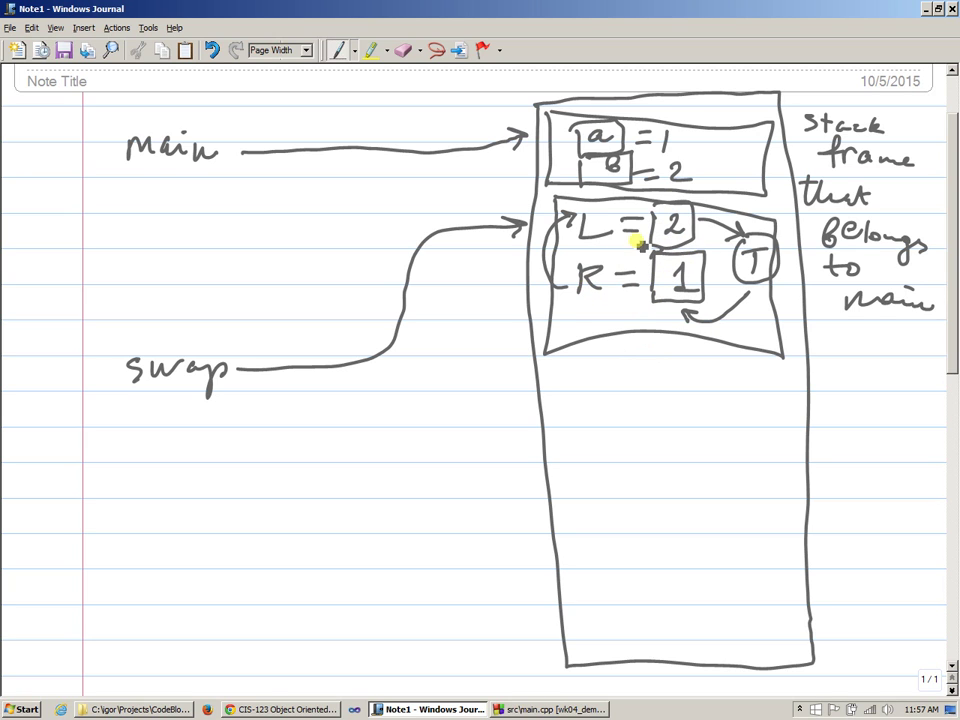
mouse_move(612, 163)
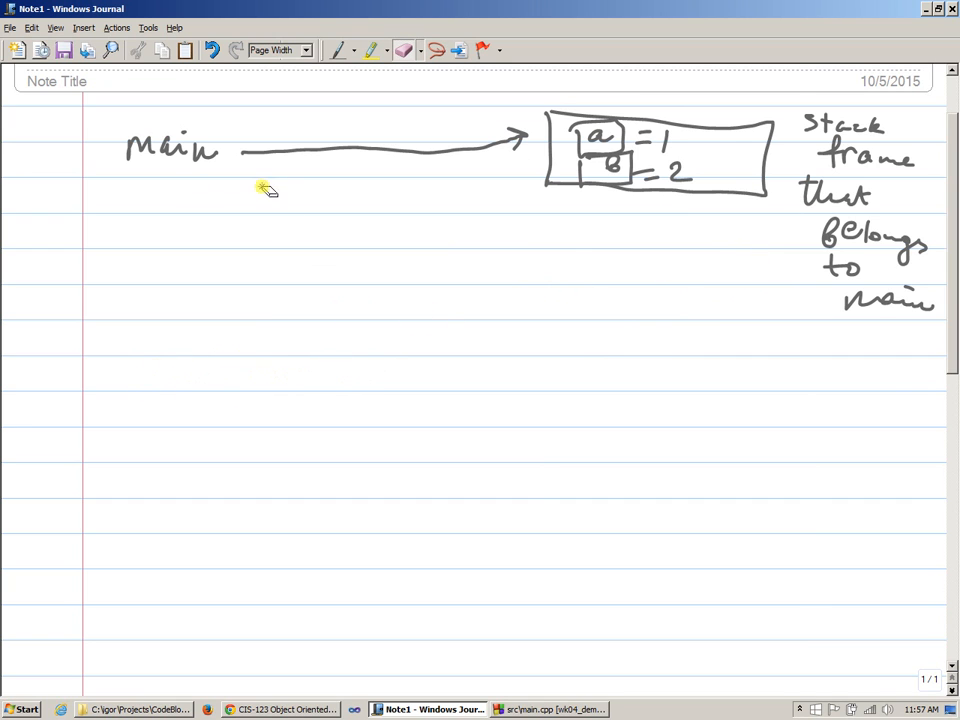
mouse_move(563, 153)
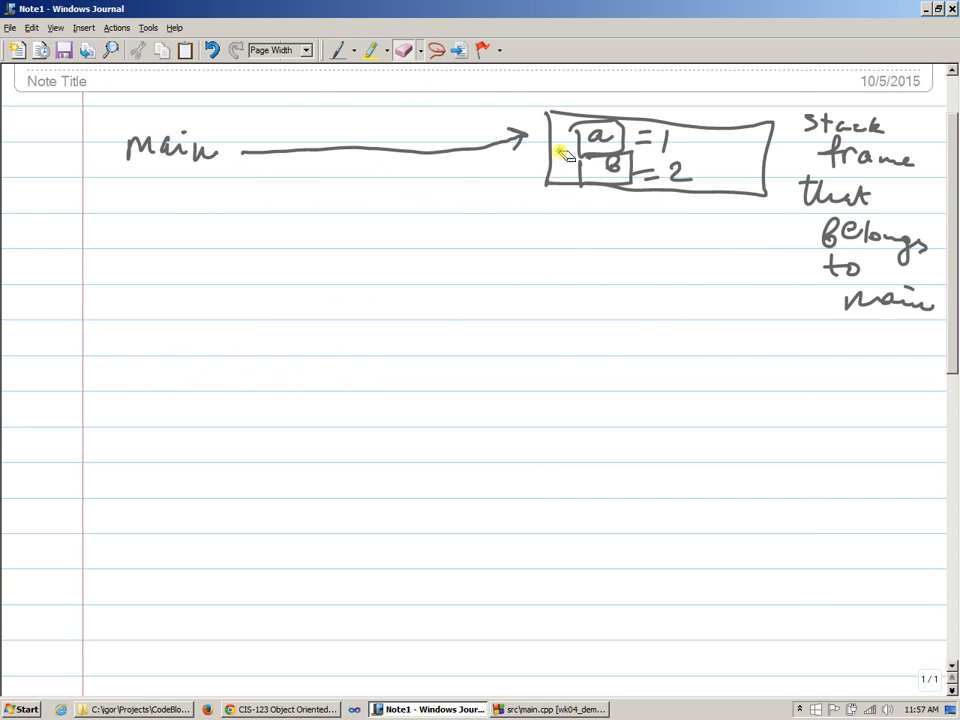
Switch from Windows Journal back to the swap source code in Code::Blocks
left_click(548, 709)
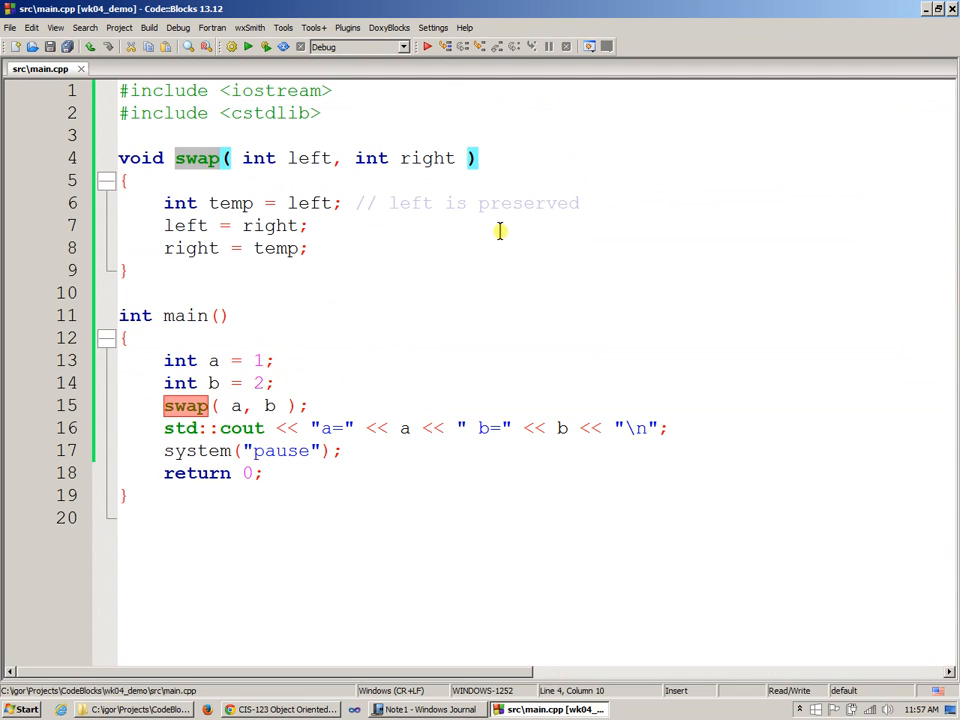
mouse_move(415, 437)
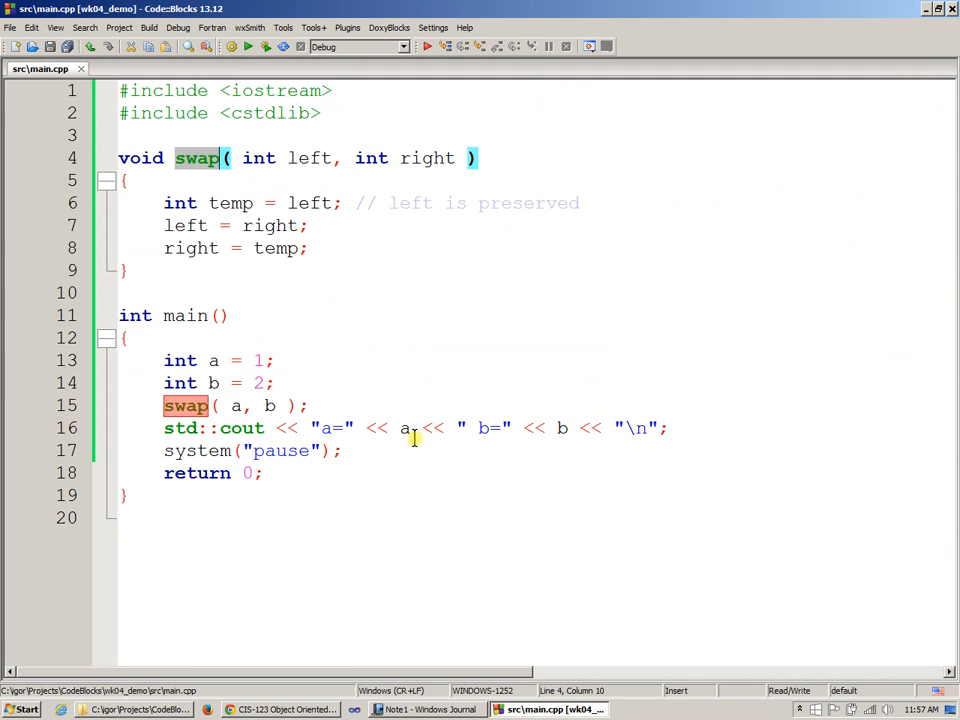